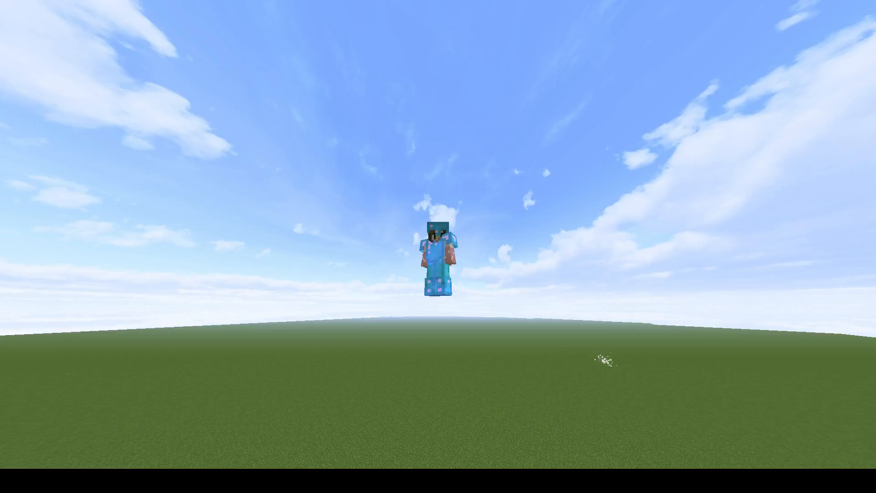
- Remove the diamond armour from the character's armour slots via the Survival Inventory
key("e")
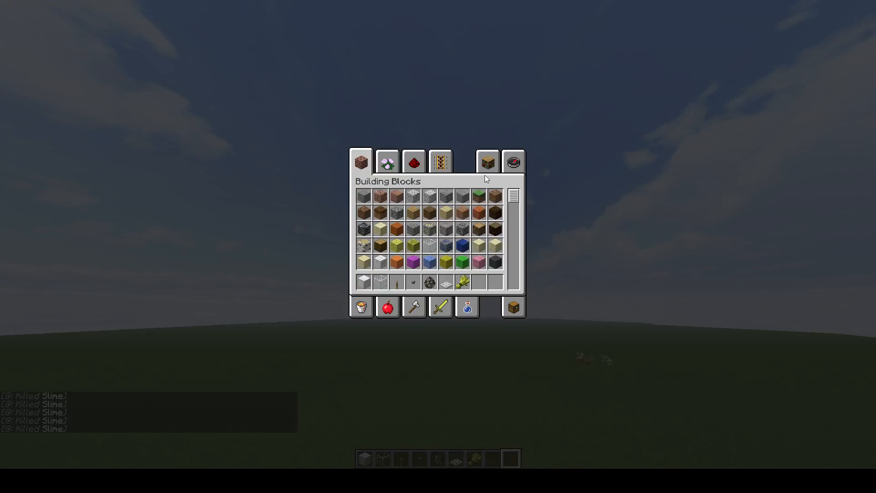
left_click(512, 163)
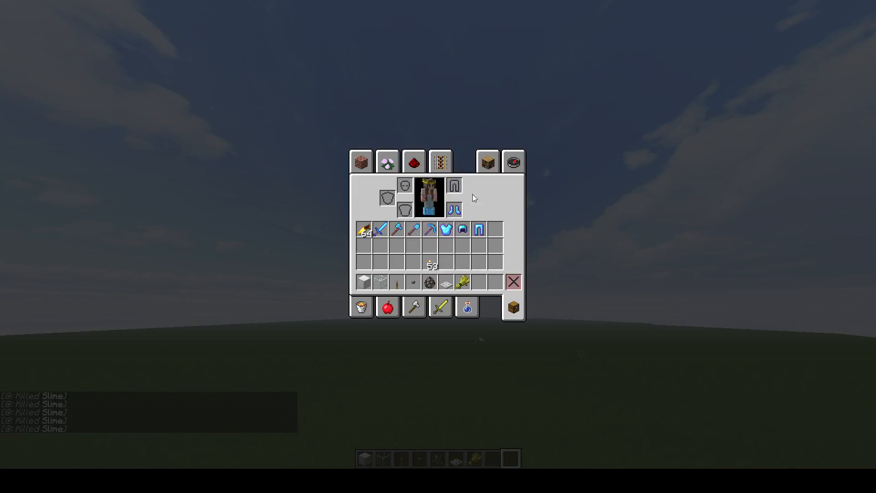
key("Escape")
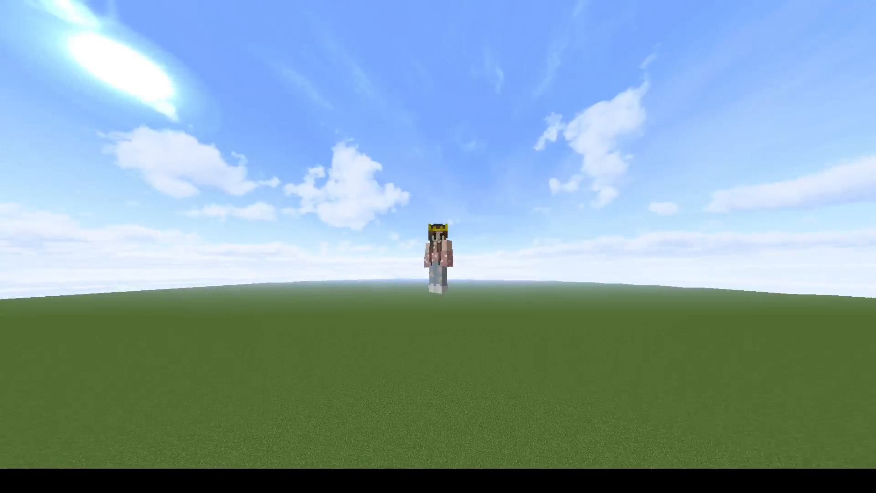
mouse_move(439, 246)
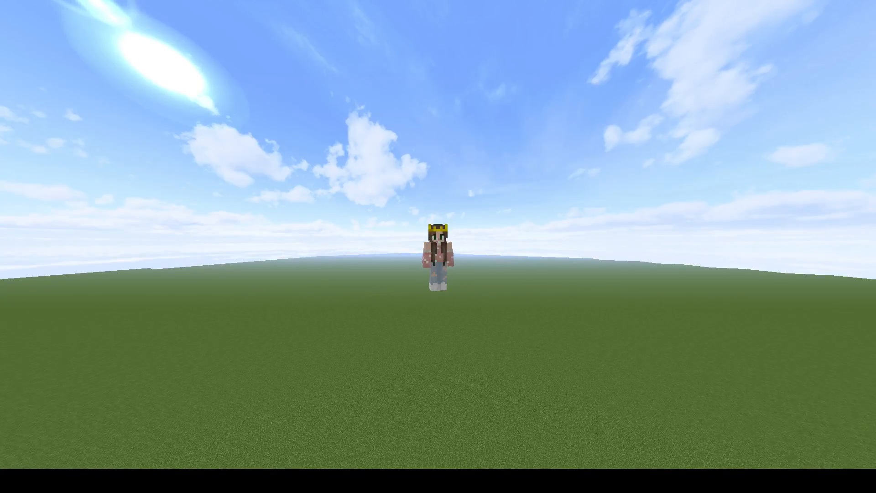
- Search 'sap' in the creative inventory and put the oak sapling in the first hotbar slot
key("e")
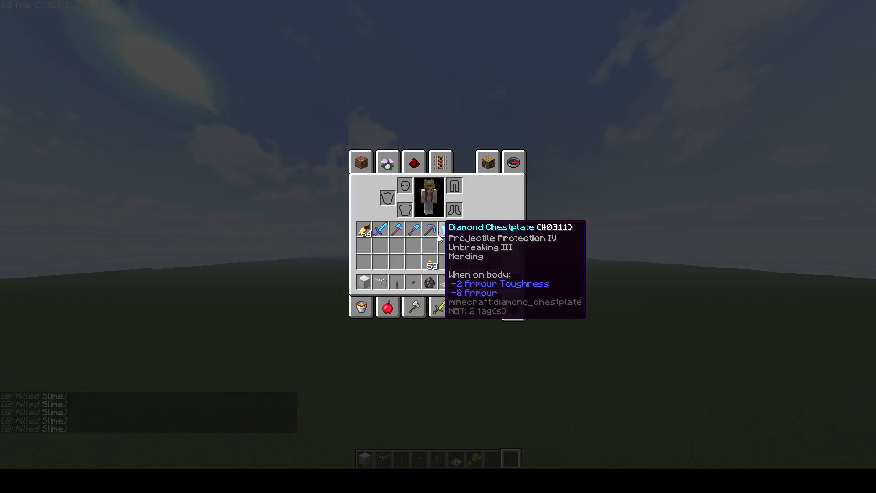
left_click(513, 162)
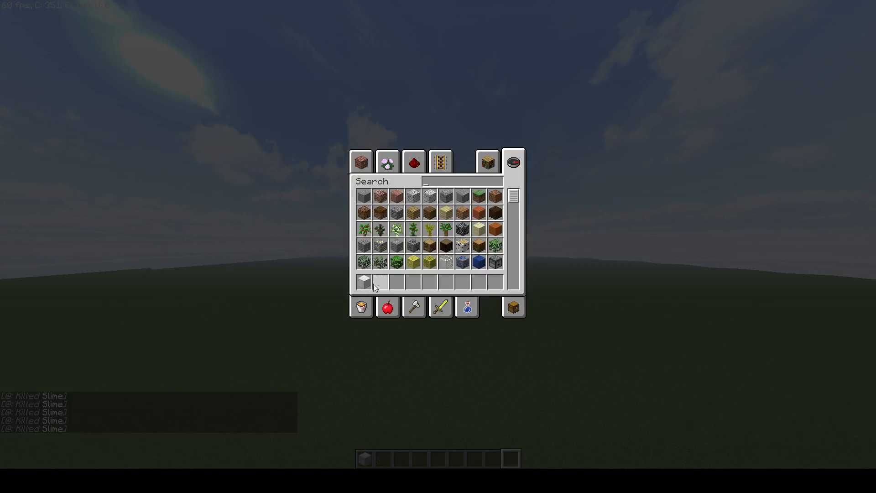
mouse_move(441, 162)
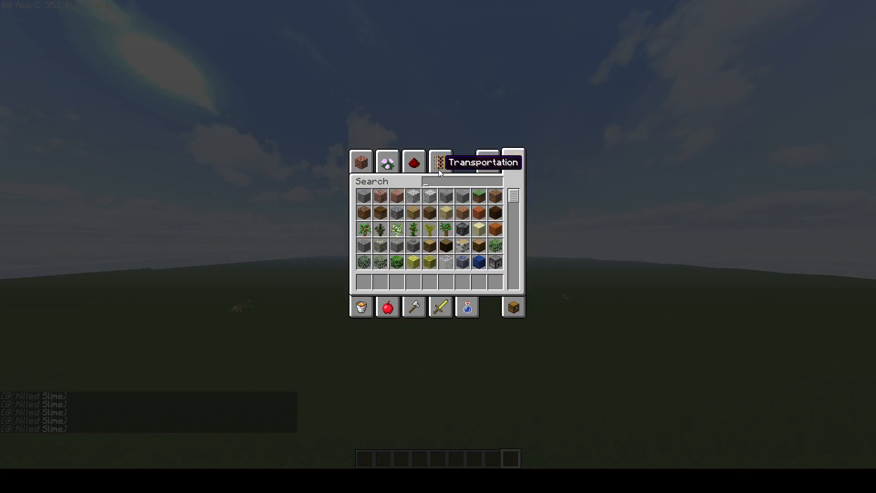
type("sap")
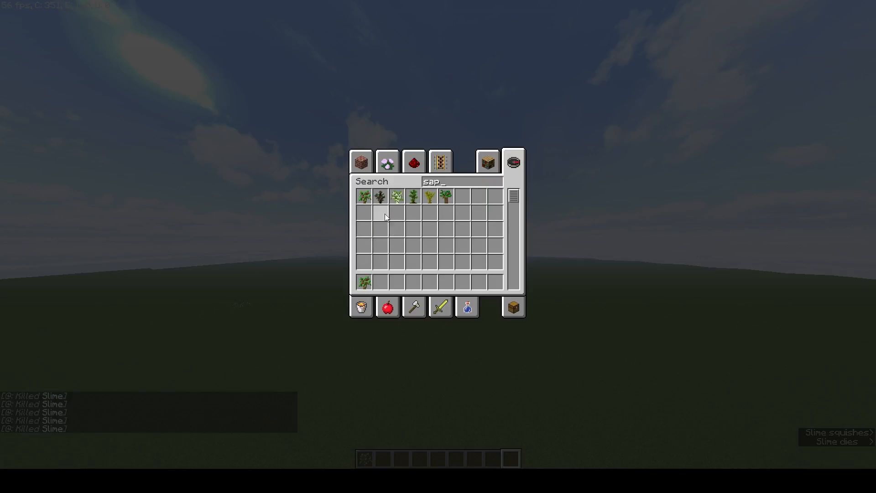
mouse_move(408, 263)
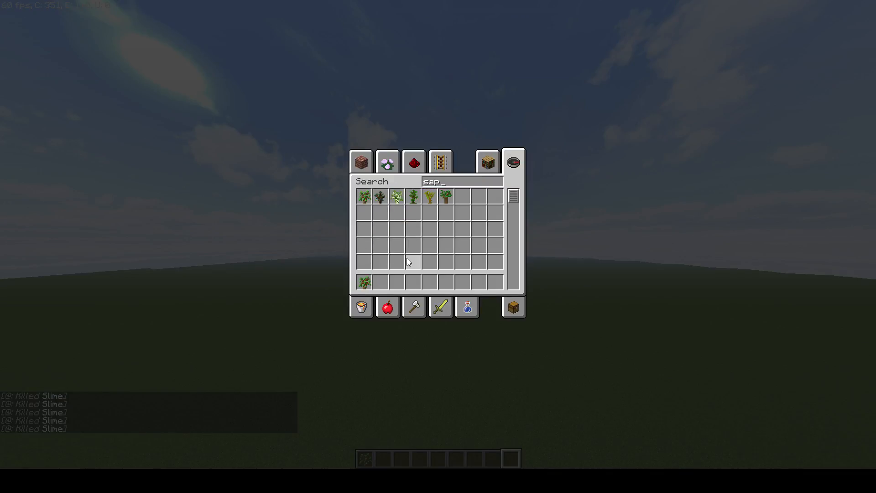
key("Escape")
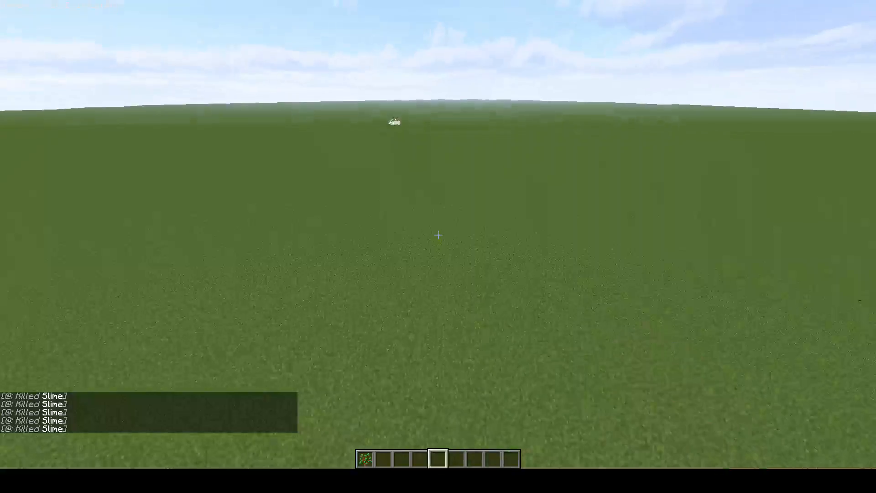
- Search 'meal' in the creative inventory to fetch bone meal for the saplings
key("e")
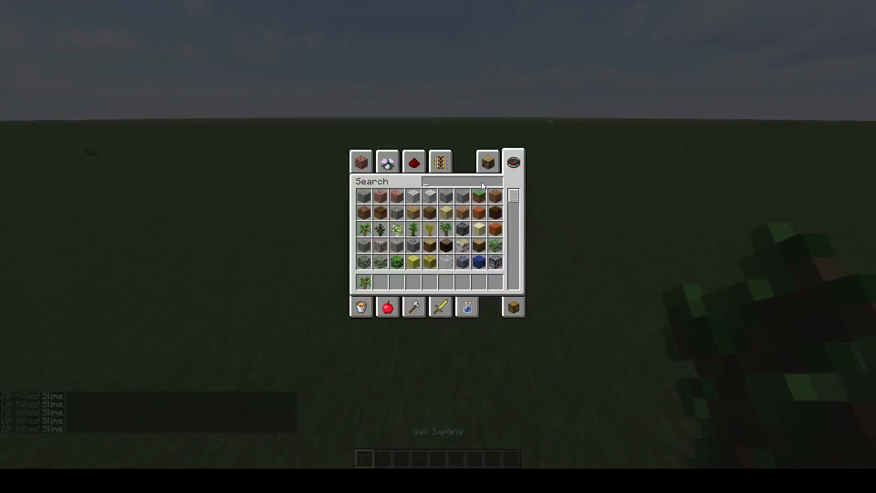
type("meal")
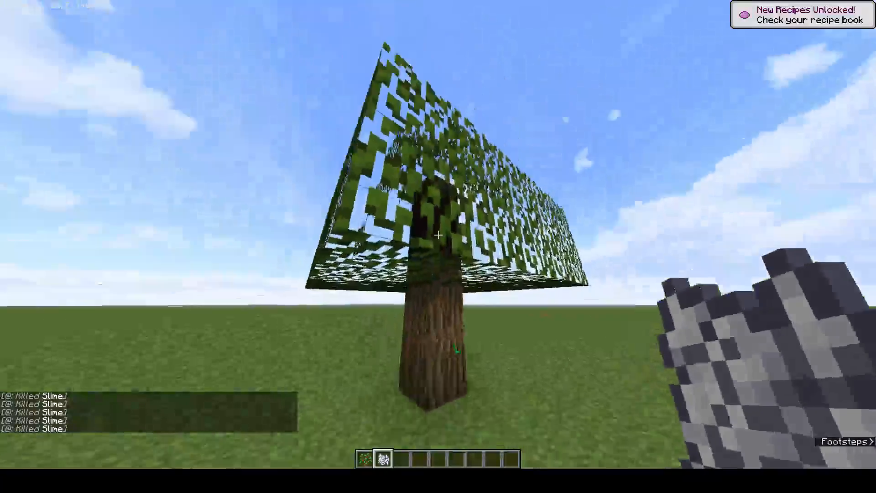
mouse_move(438, 235)
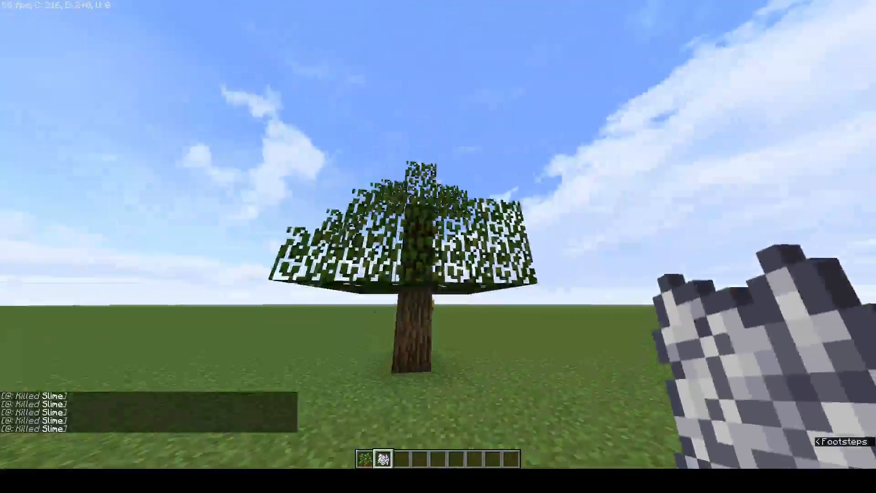
mouse_move(438, 247)
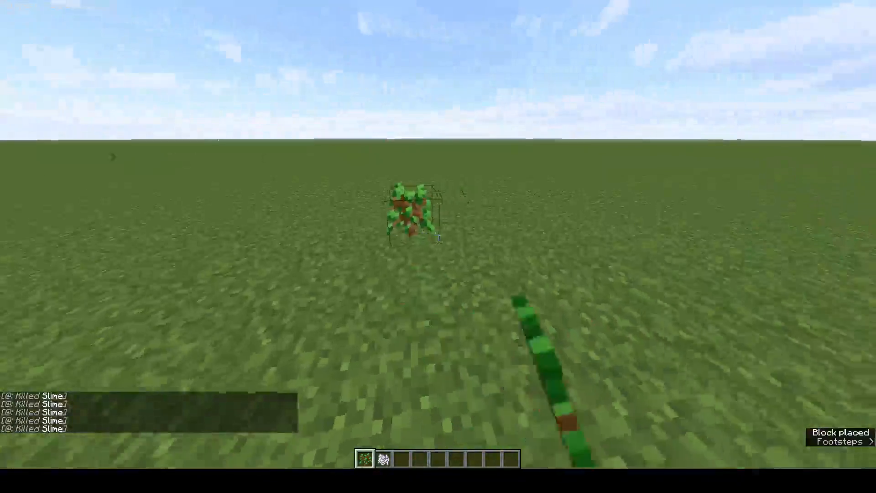
mouse_move(438, 247)
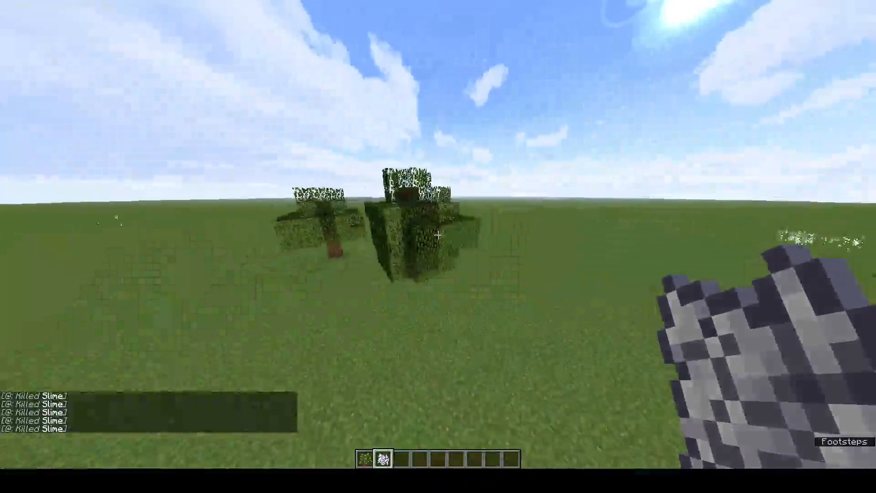
mouse_move(438, 235)
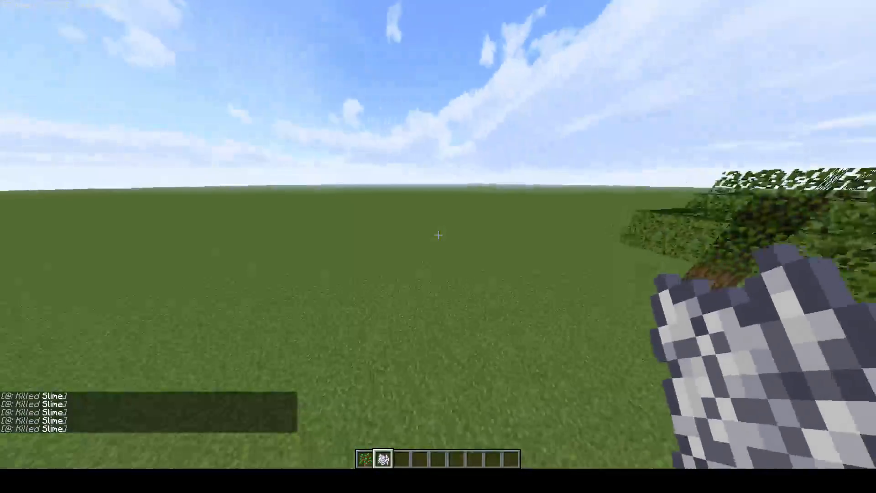
key("e")
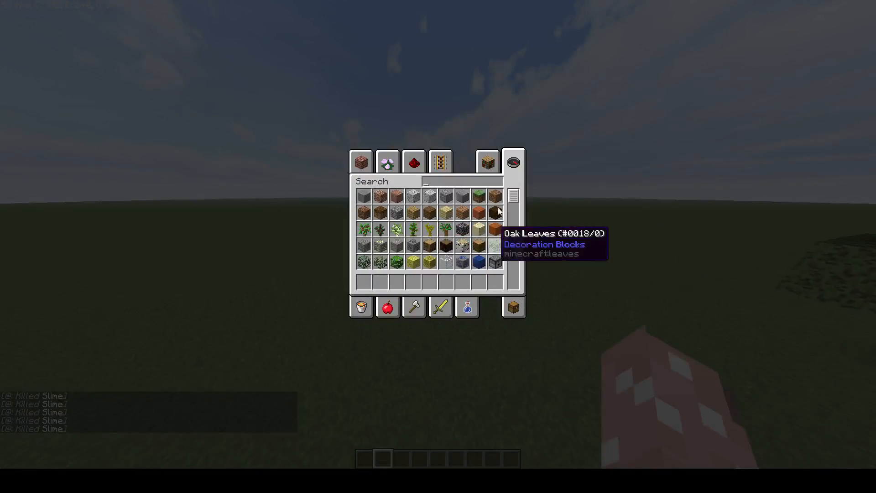
left_click(387, 162)
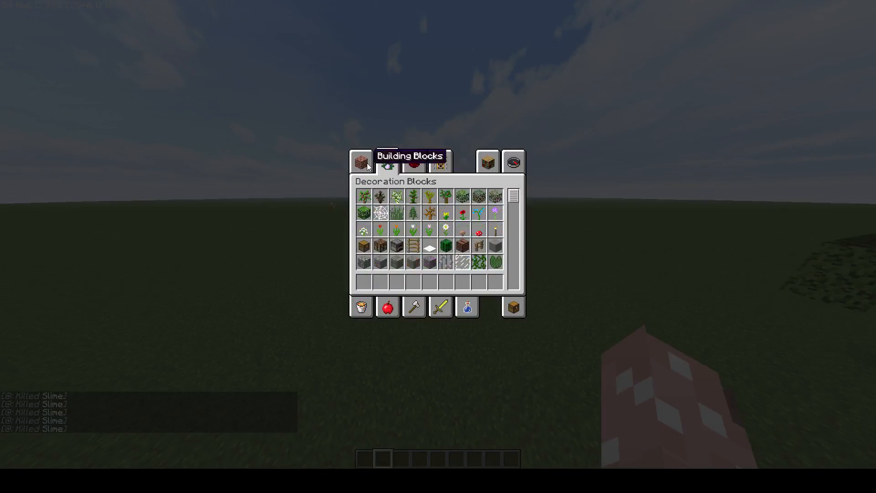
key("Escape")
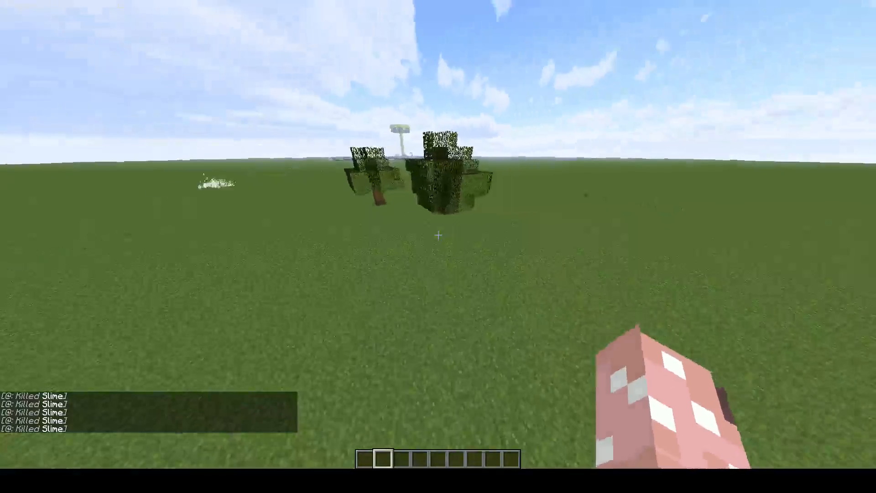
mouse_move(438, 235)
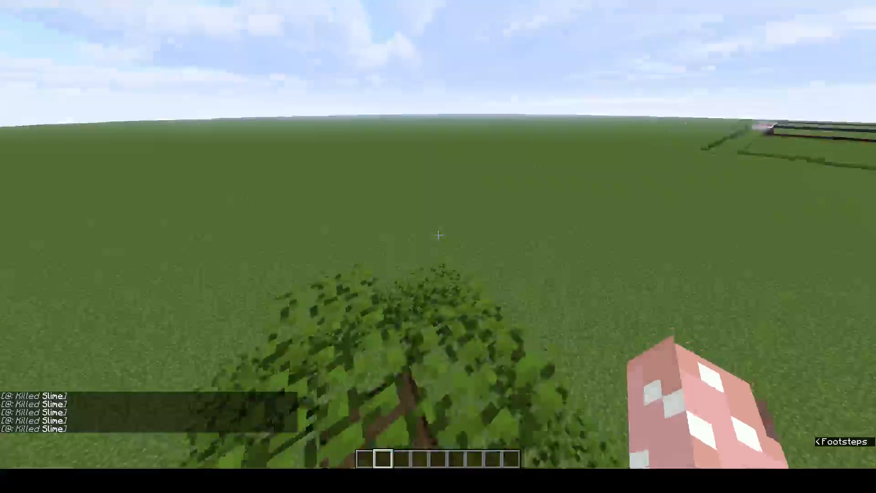
mouse_move(438, 240)
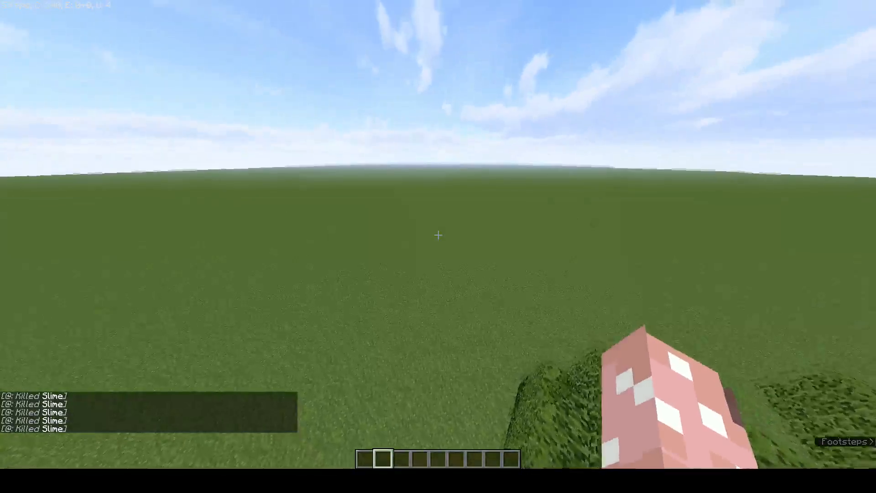
- Search 'meal' and place bone meal into the first hotbar slot
key("e")
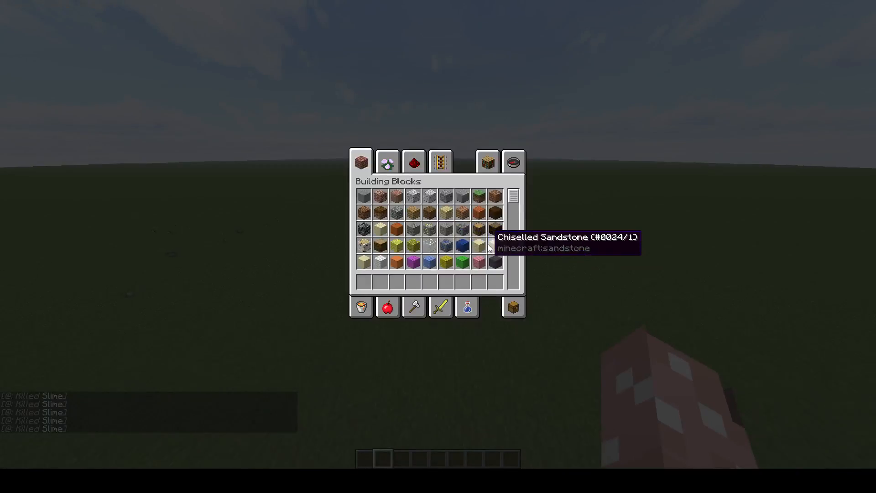
left_click(512, 163)
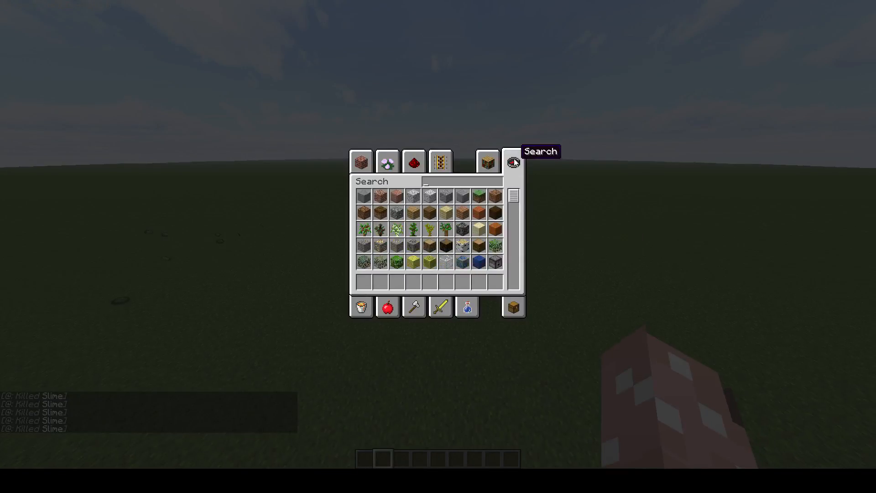
type("meal")
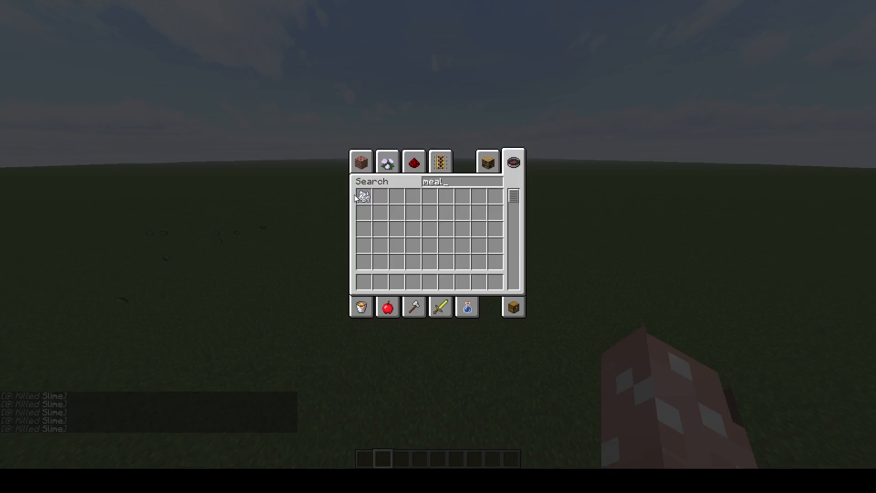
key("Escape")
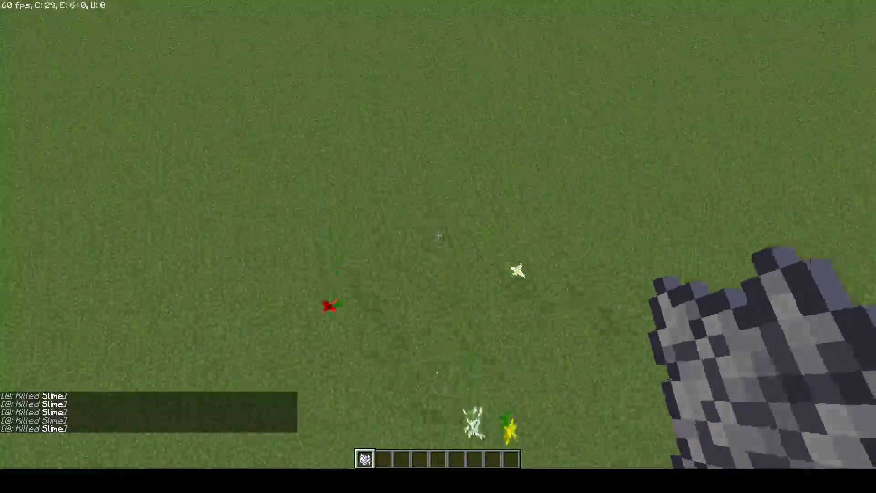
mouse_move(438, 224)
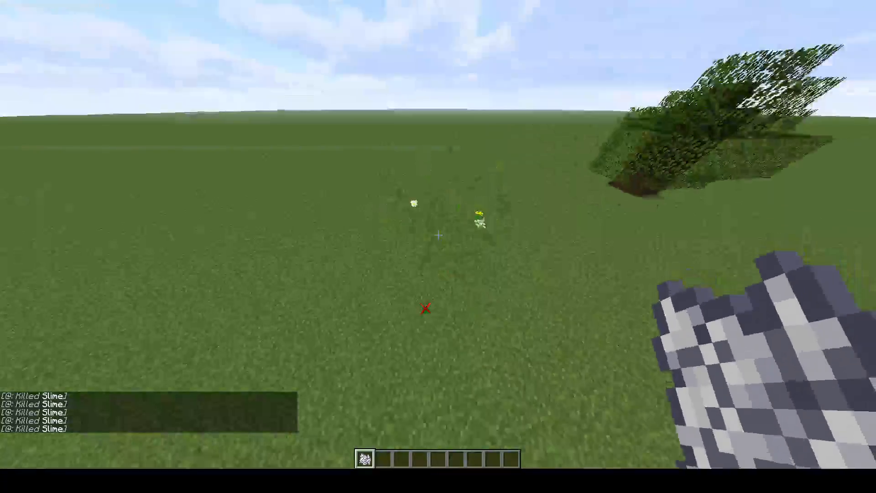
mouse_move(438, 236)
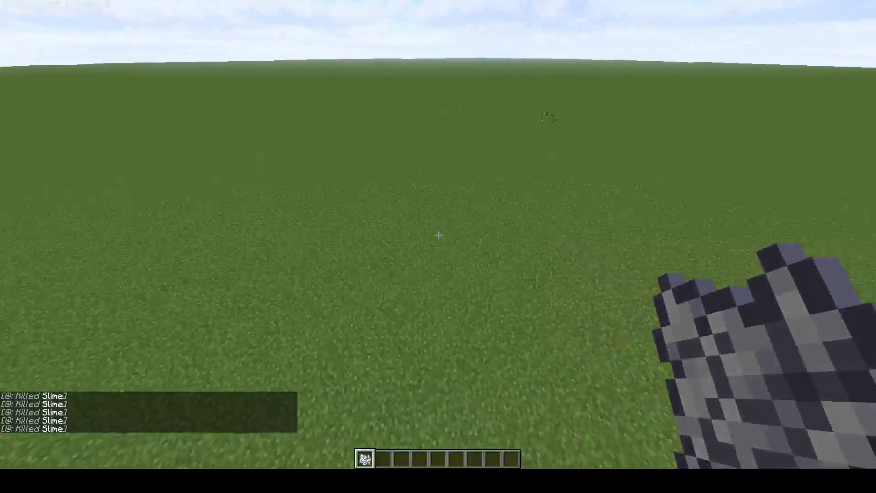
mouse_move(438, 235)
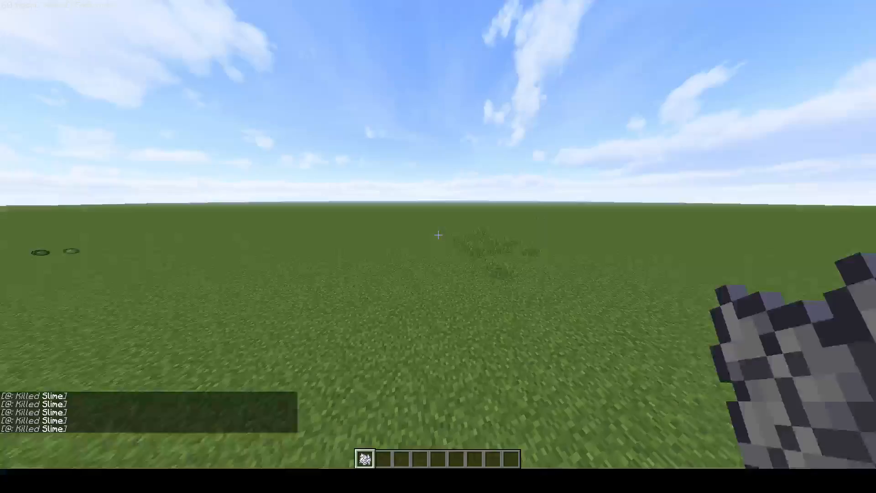
- Briefly check the creative inventory and return to the grassland world
key("e")
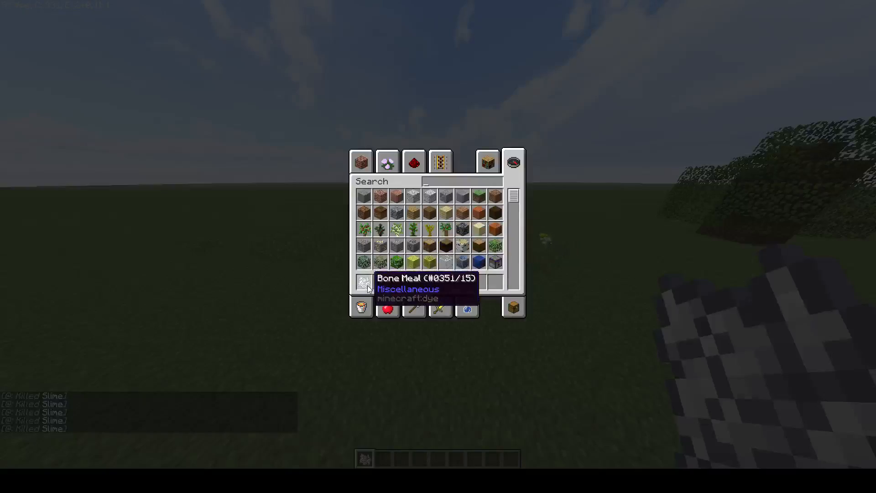
key("Escape")
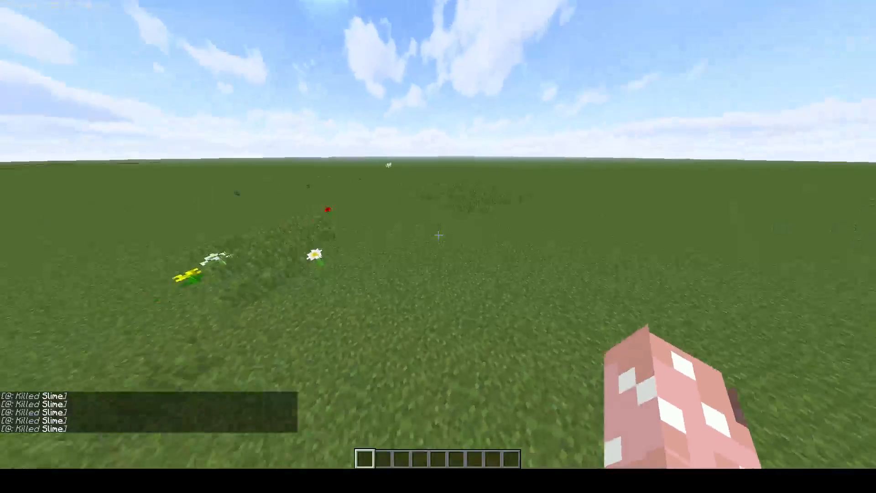
mouse_move(438, 234)
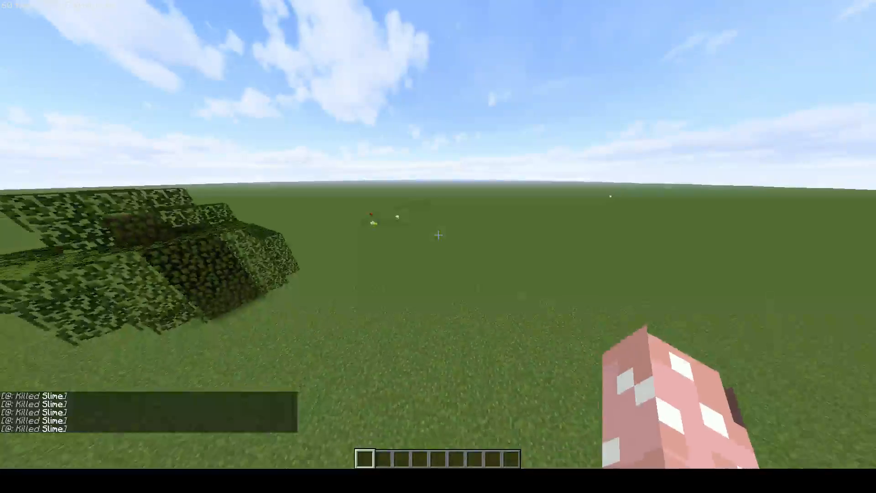
mouse_move(438, 235)
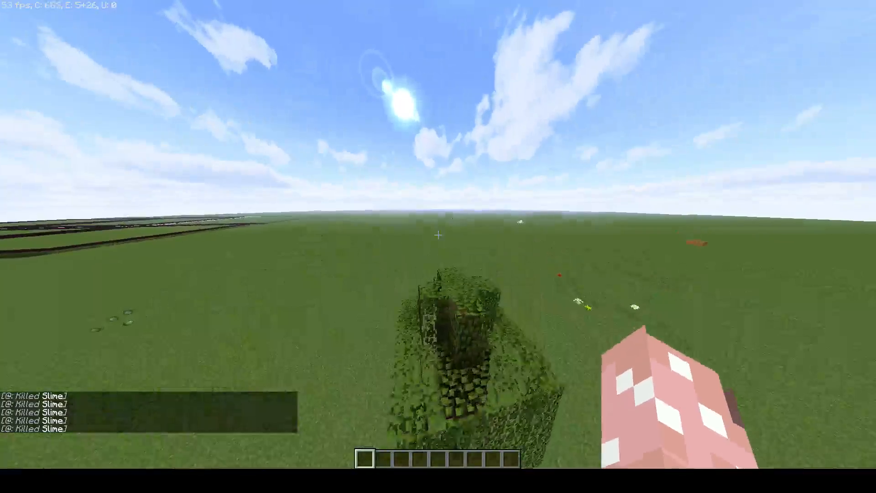
mouse_move(438, 235)
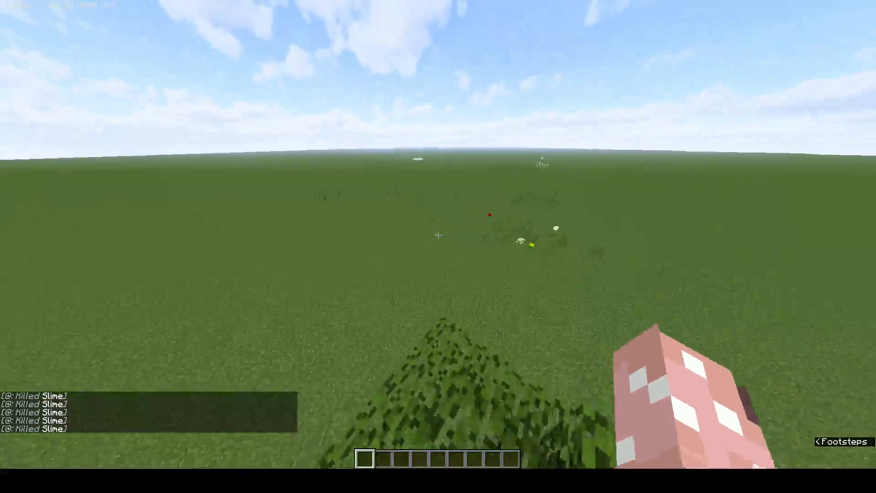
mouse_move(438, 234)
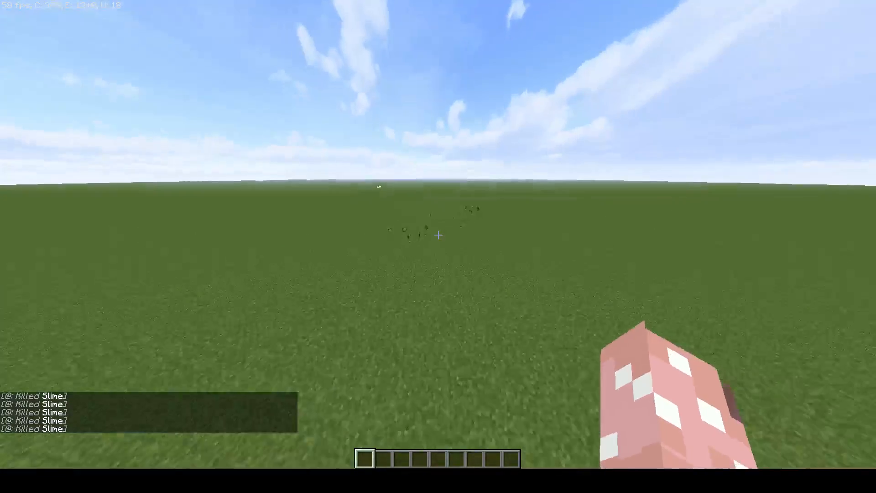
mouse_move(438, 235)
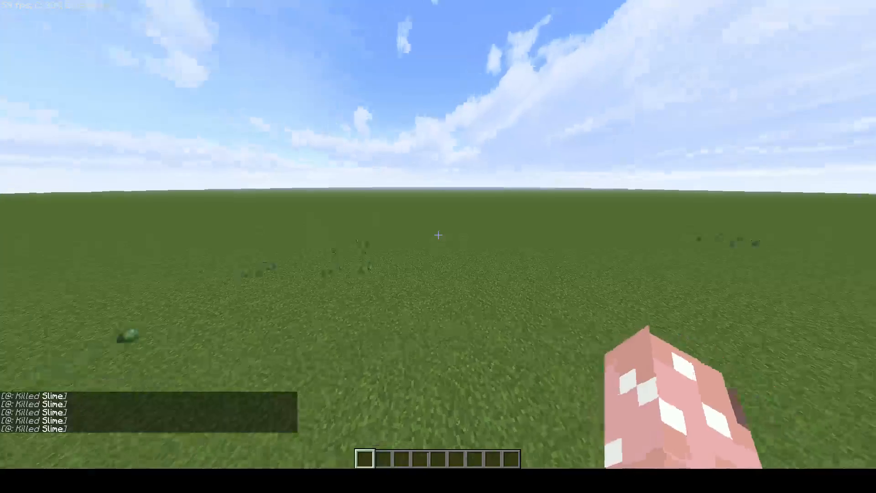
mouse_move(438, 235)
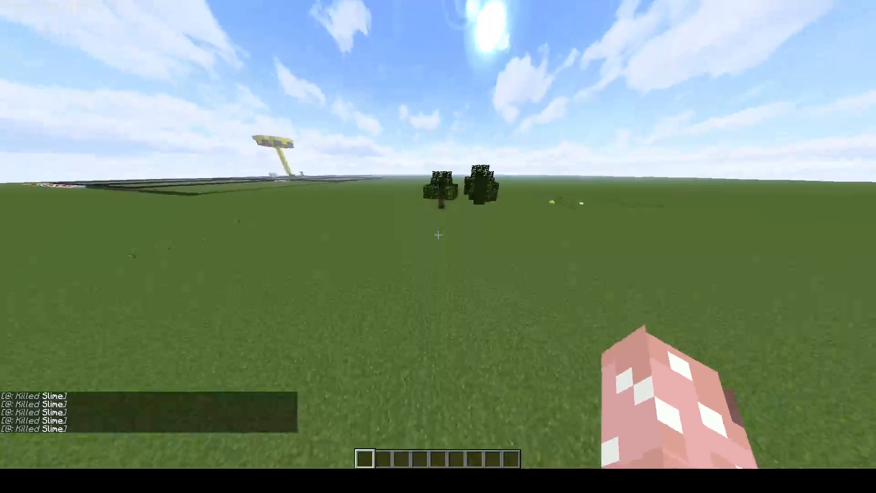
mouse_move(438, 246)
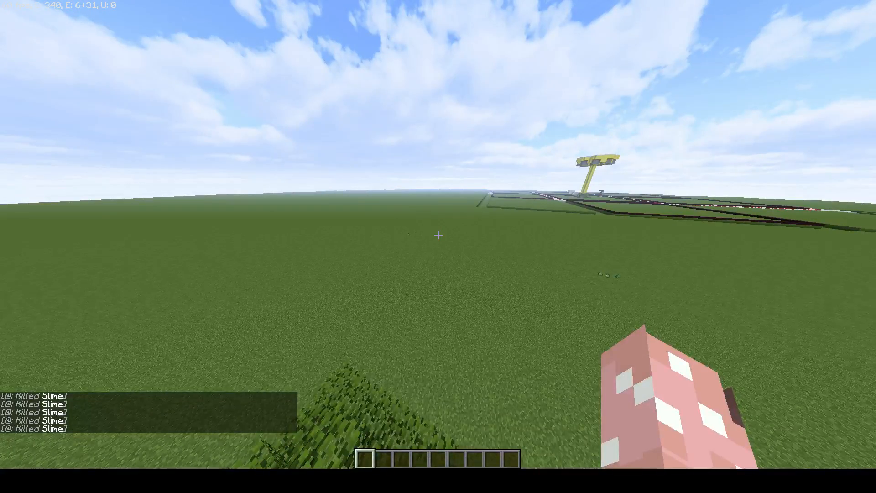
mouse_move(438, 234)
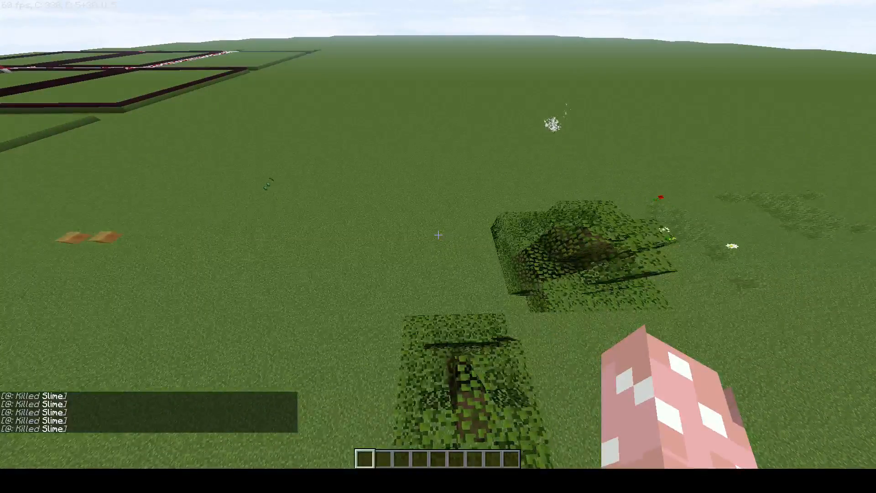
mouse_move(438, 235)
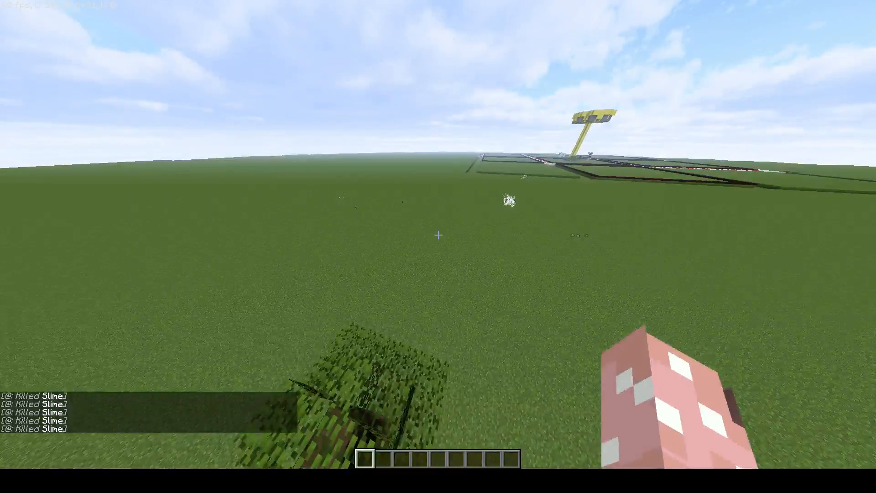
mouse_move(438, 235)
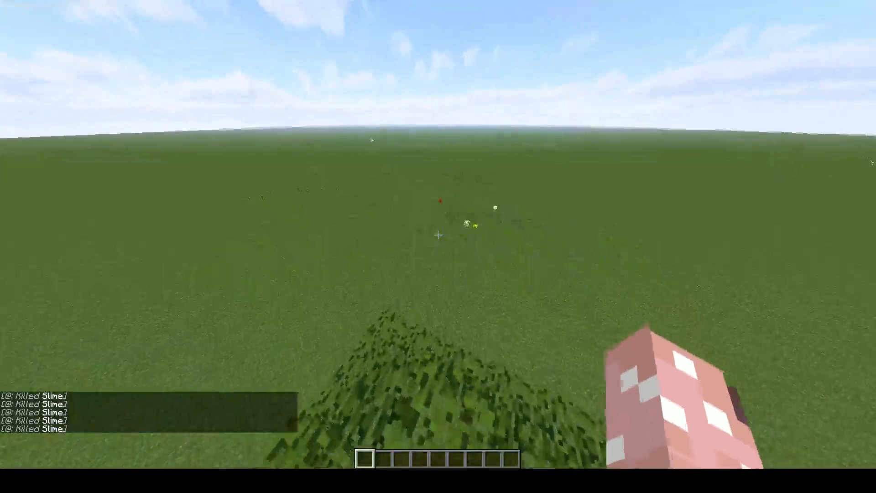
mouse_move(439, 230)
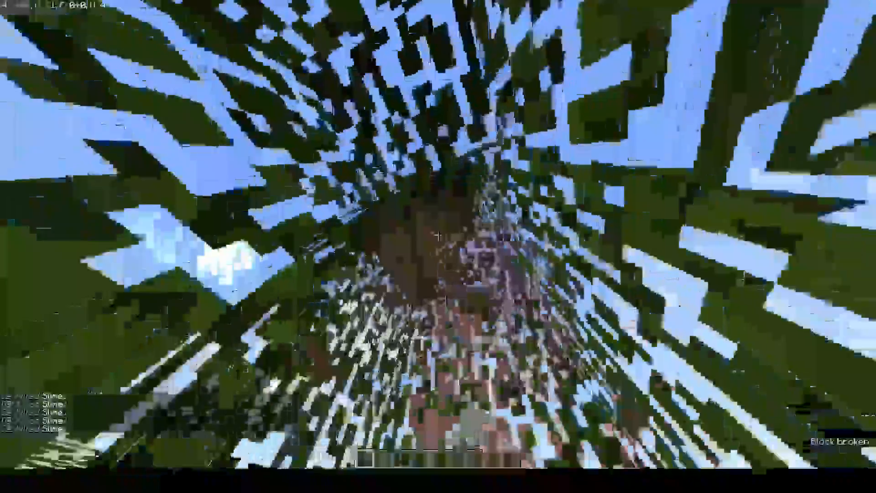
mouse_move(439, 247)
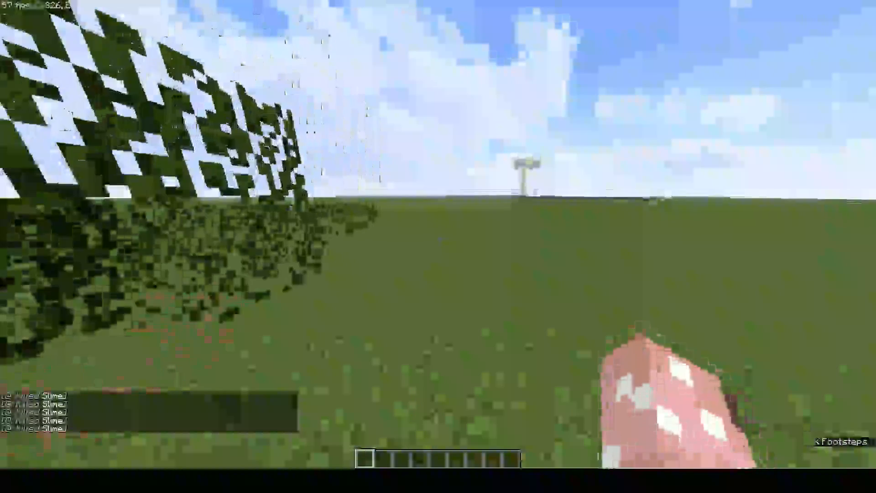
mouse_move(438, 235)
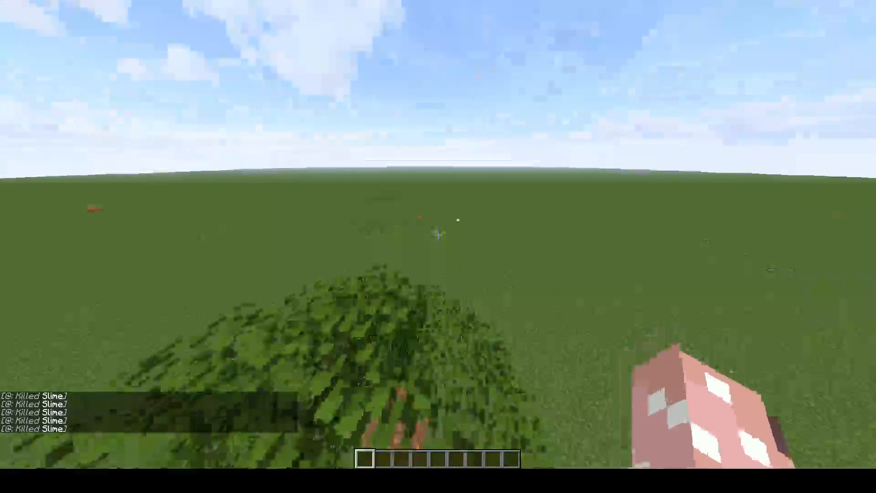
mouse_move(438, 246)
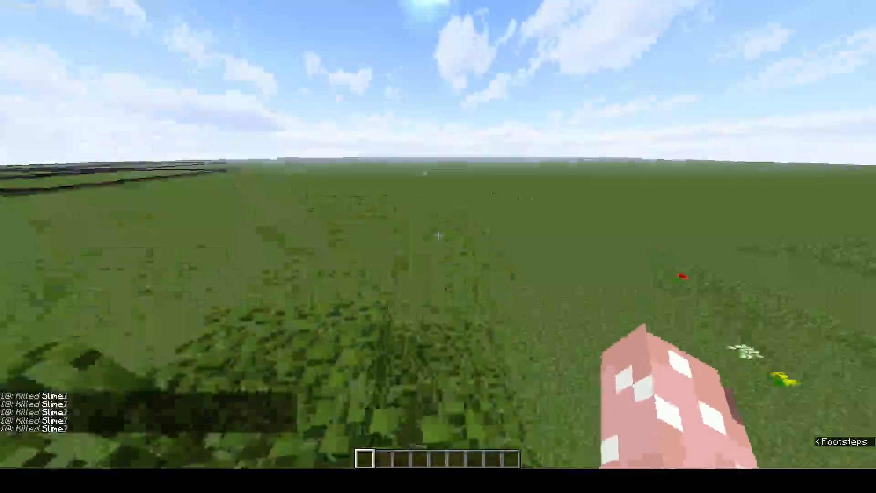
mouse_move(438, 246)
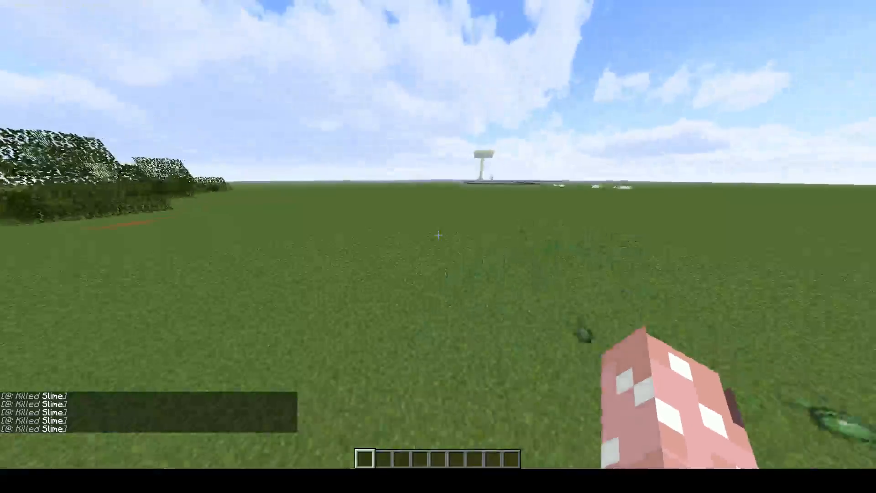
mouse_move(438, 235)
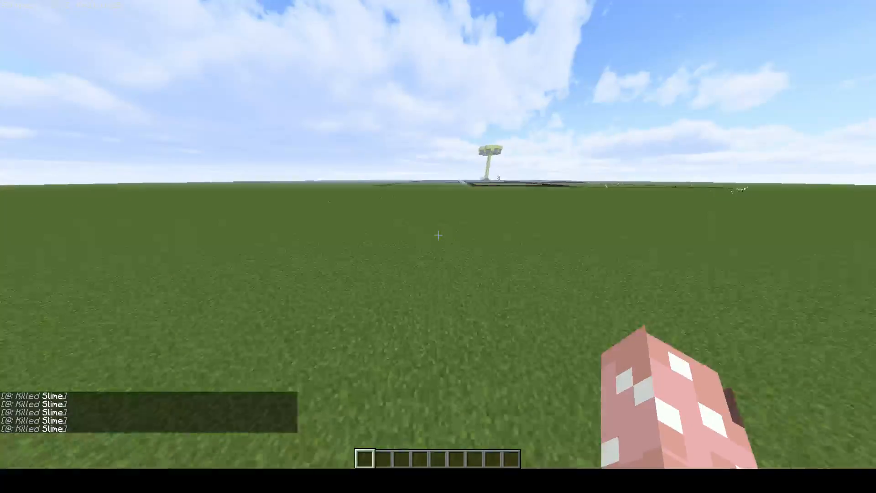
mouse_move(438, 235)
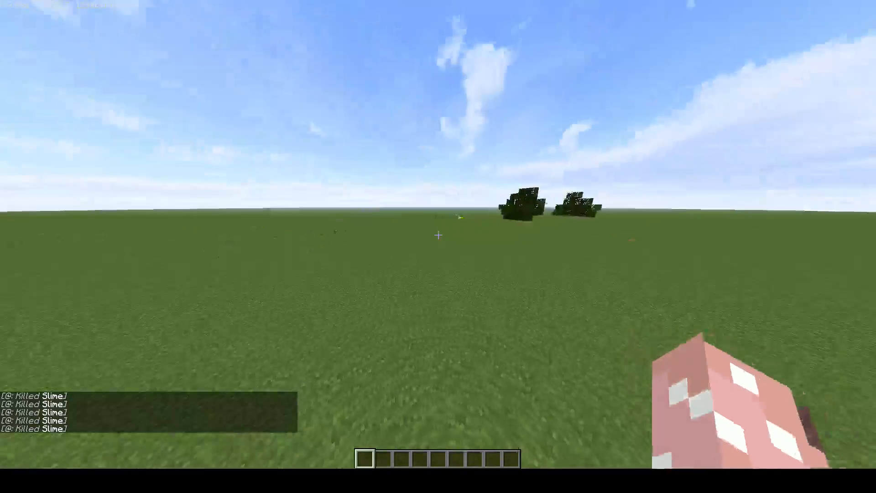
mouse_move(438, 235)
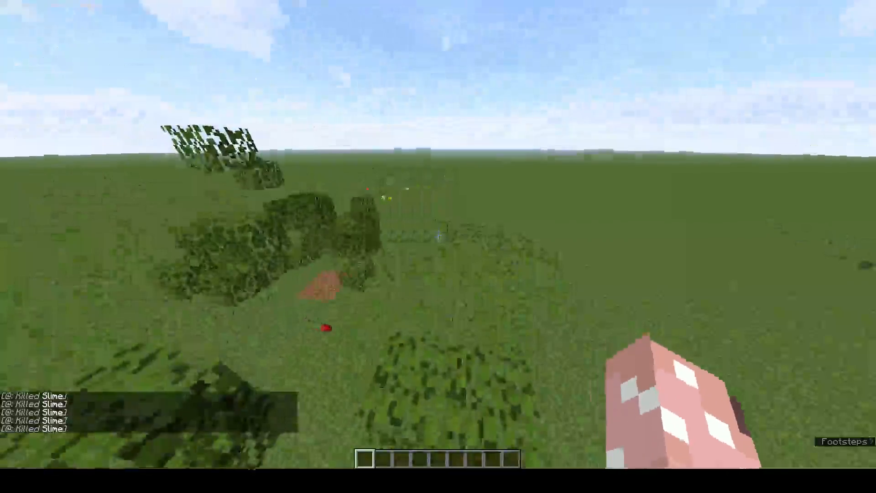
mouse_move(438, 246)
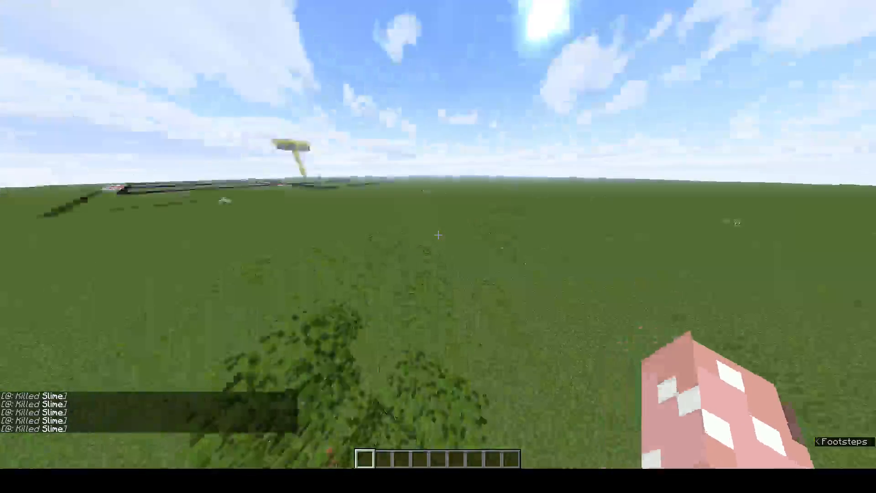
mouse_move(438, 235)
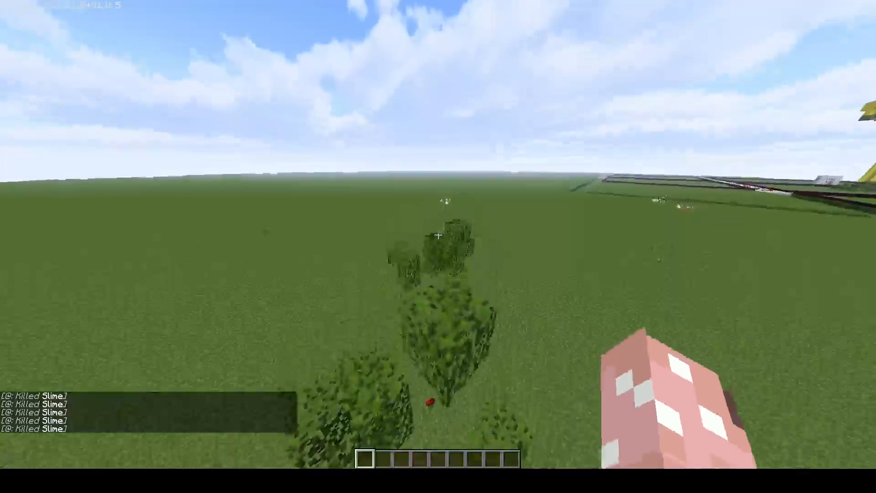
mouse_move(438, 235)
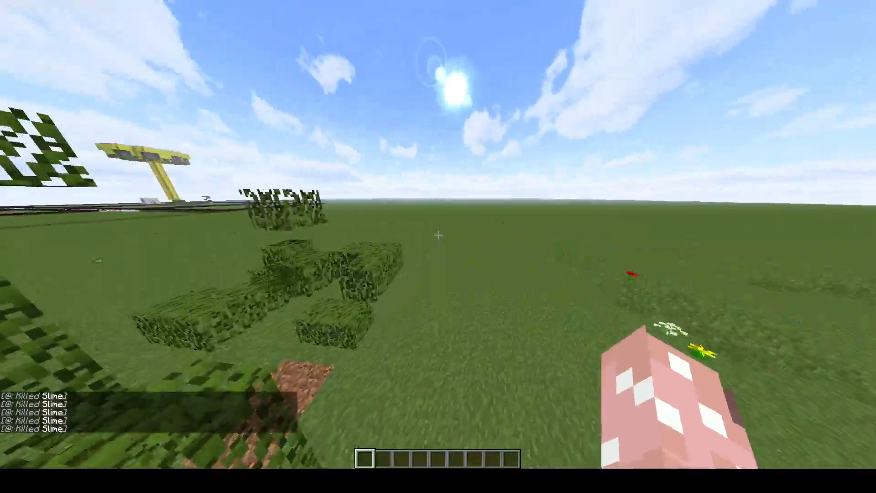
mouse_move(438, 235)
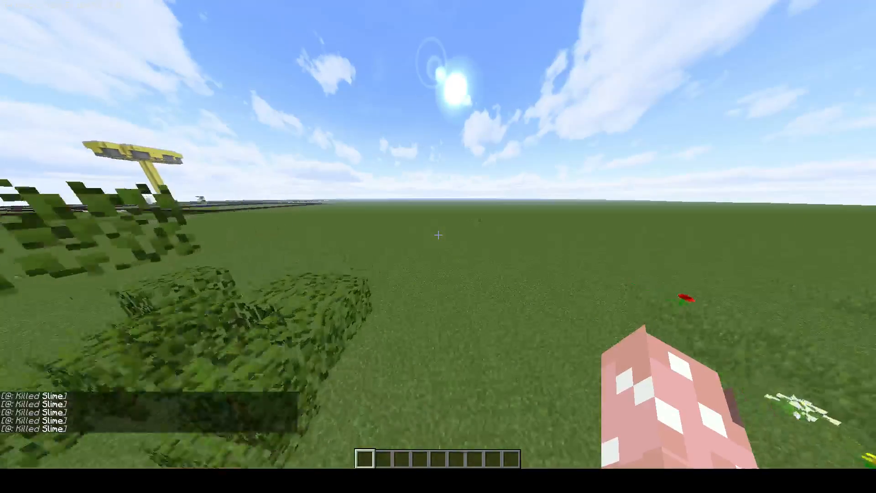
mouse_move(438, 246)
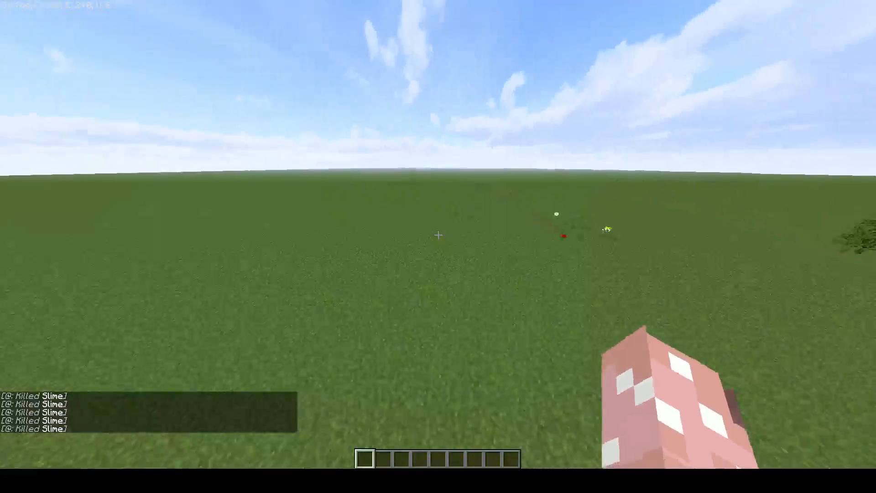
mouse_move(439, 234)
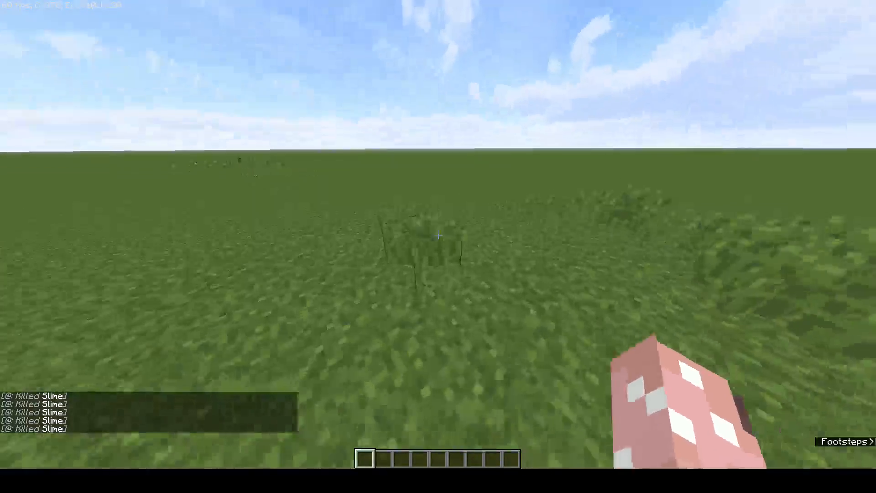
left_click(439, 234)
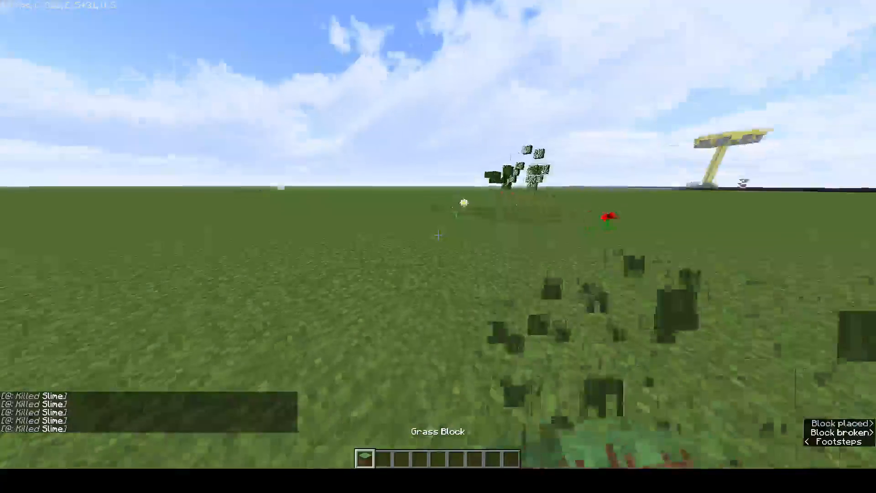
- Grab a grass block from the inventory for placing and breaking on the plain
key("e")
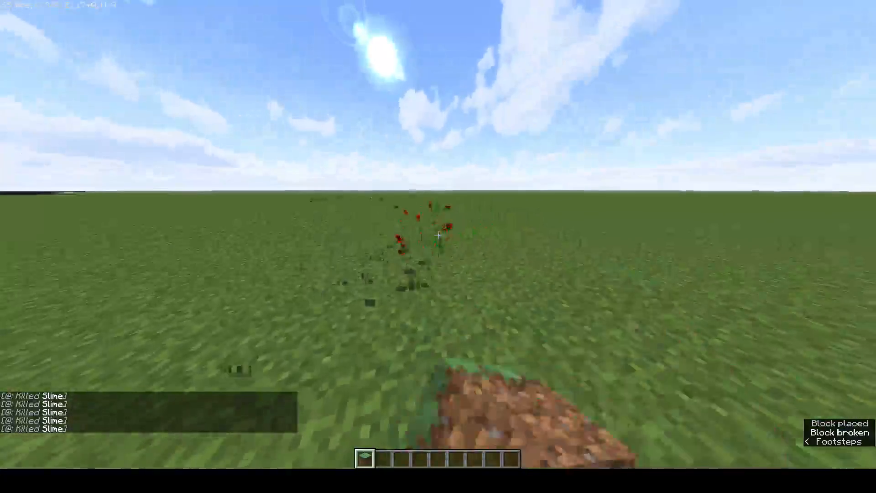
key("e")
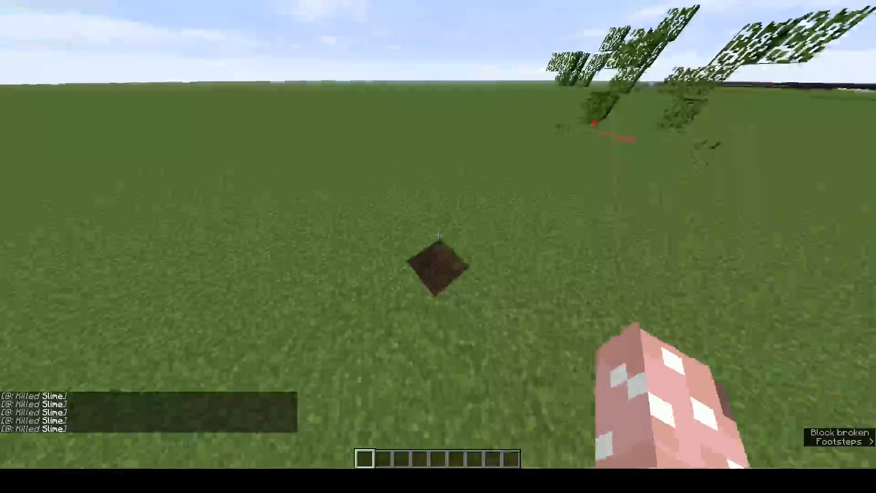
key("e")
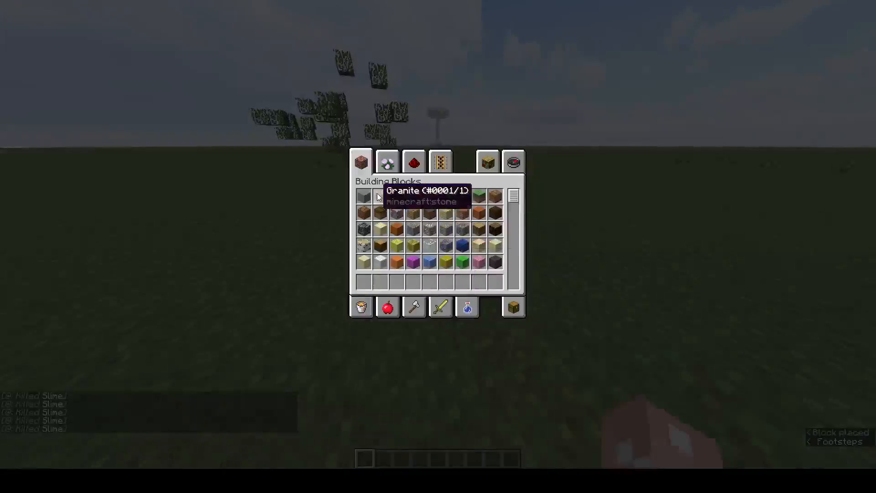
key("escape")
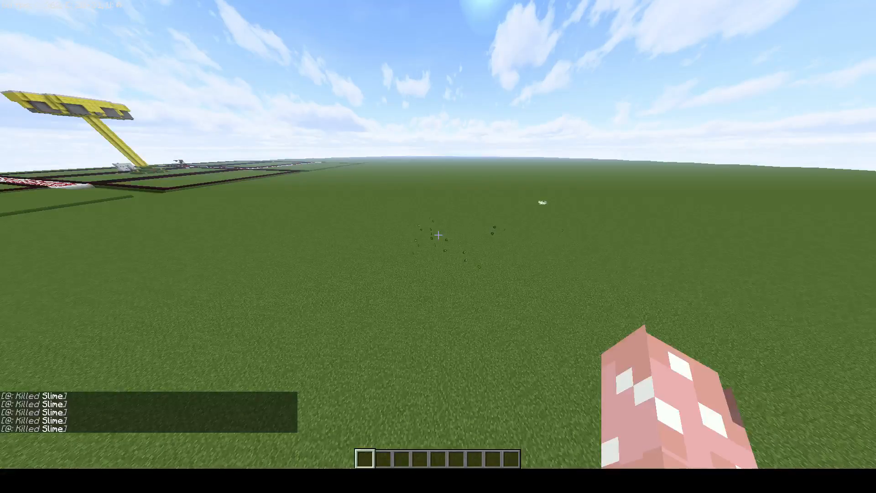
mouse_move(438, 234)
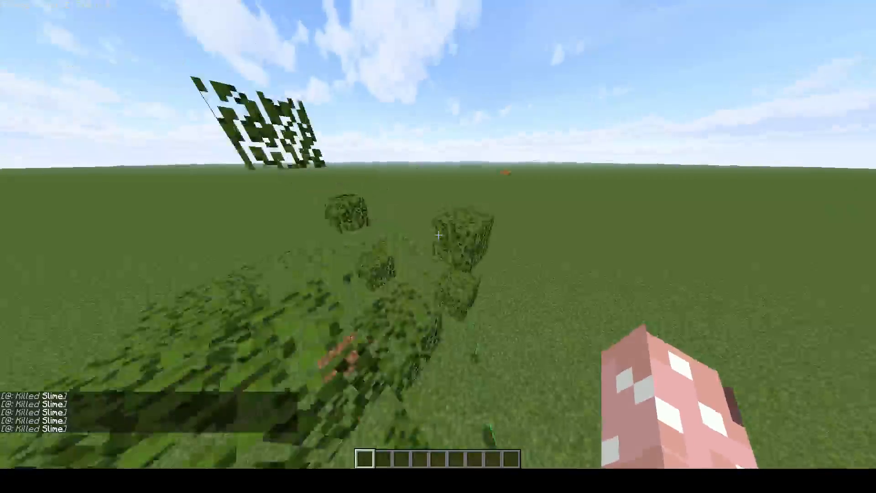
mouse_move(438, 246)
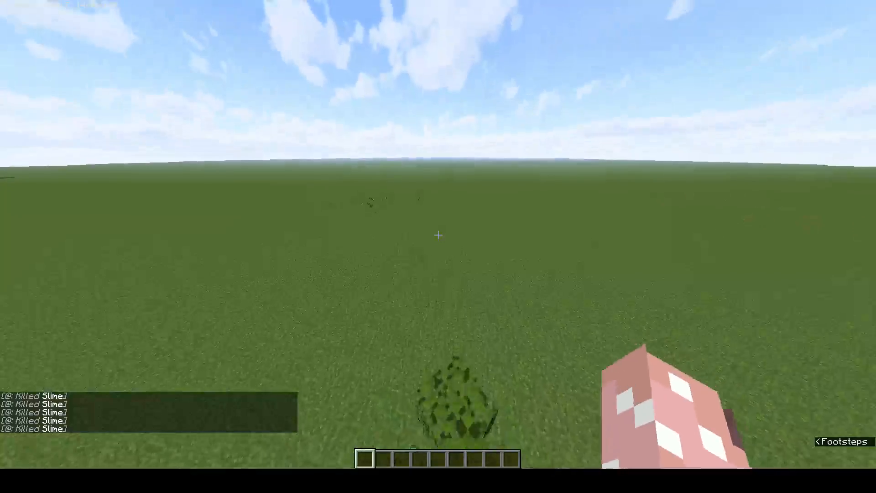
mouse_move(438, 234)
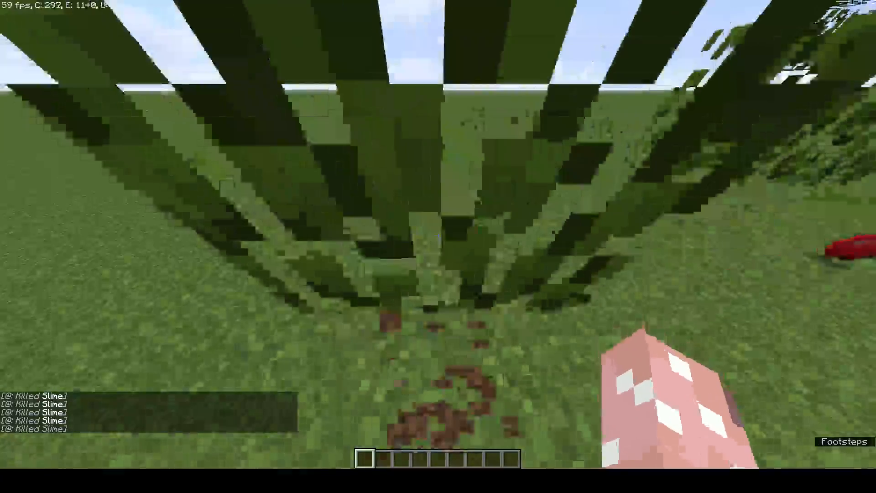
mouse_move(438, 246)
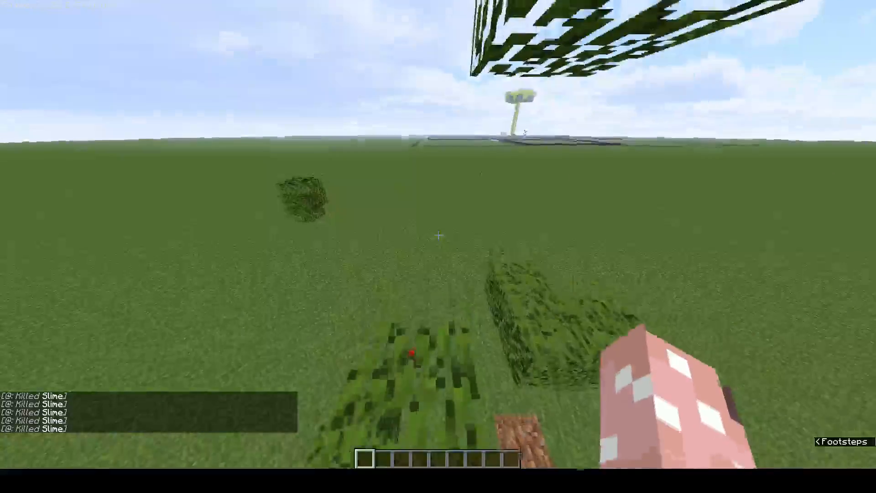
mouse_move(438, 236)
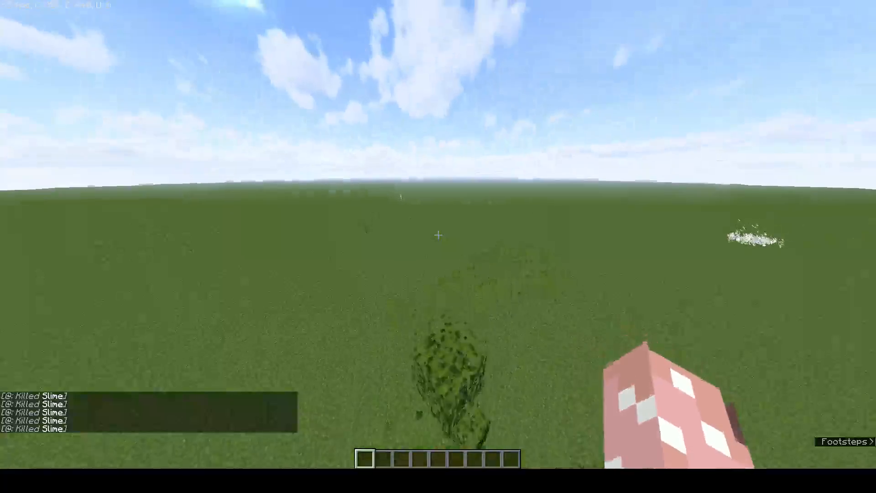
mouse_move(438, 235)
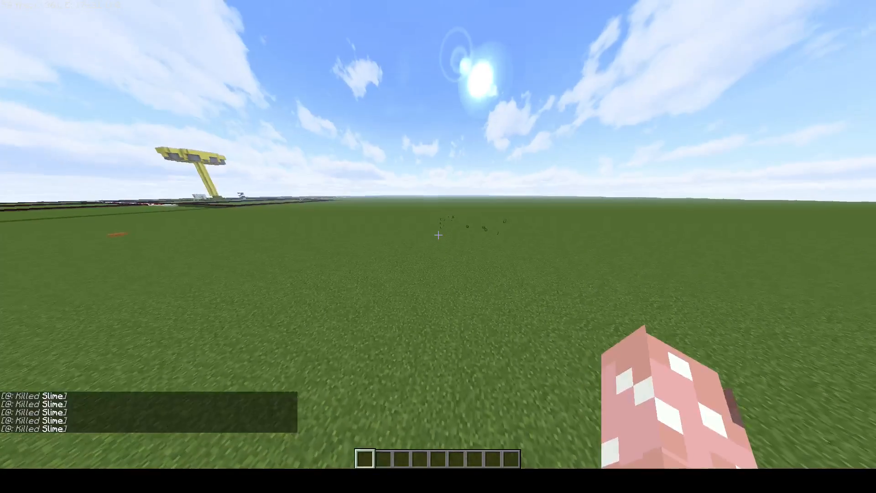
mouse_move(438, 235)
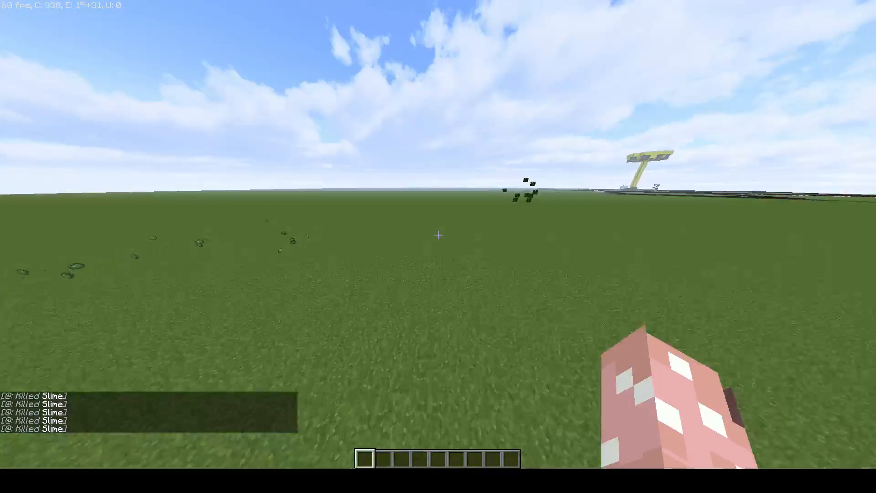
mouse_move(438, 235)
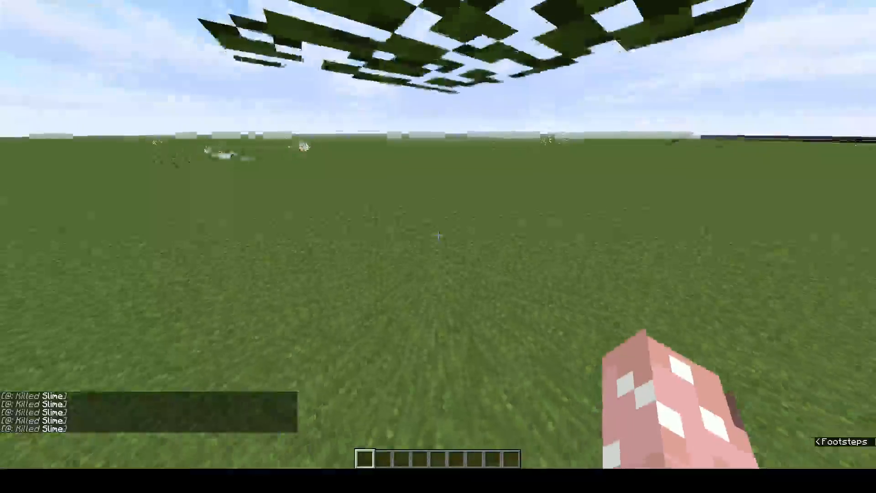
mouse_move(438, 246)
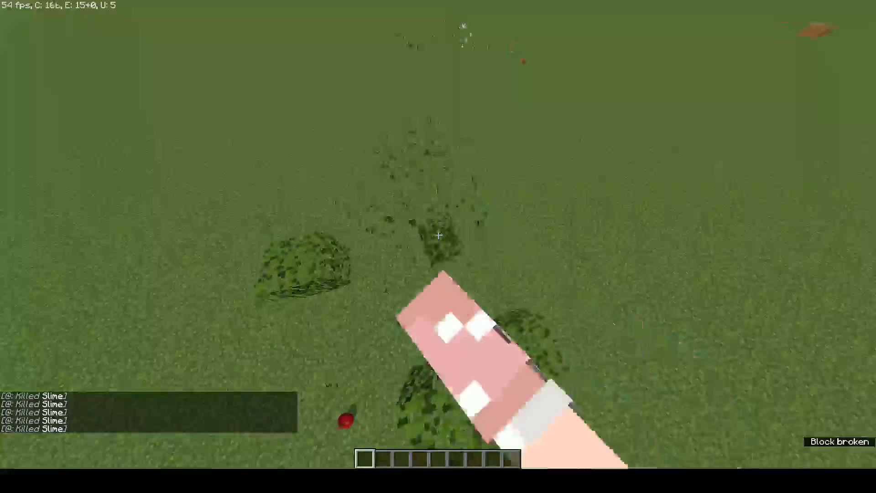
mouse_move(438, 234)
type("/tp")
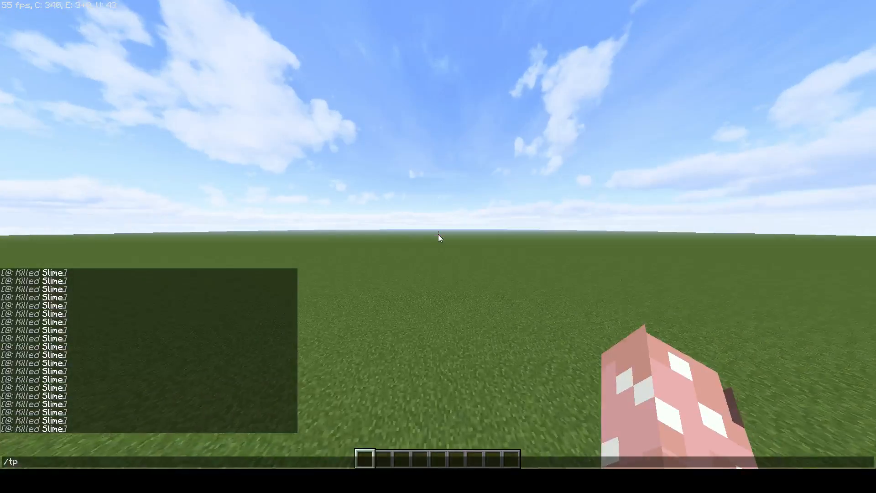
- Teleport PlastaCraft0909 to coordinates 5000, 10, 5000 with the /tp command
type("PlastaCraft0909 5")
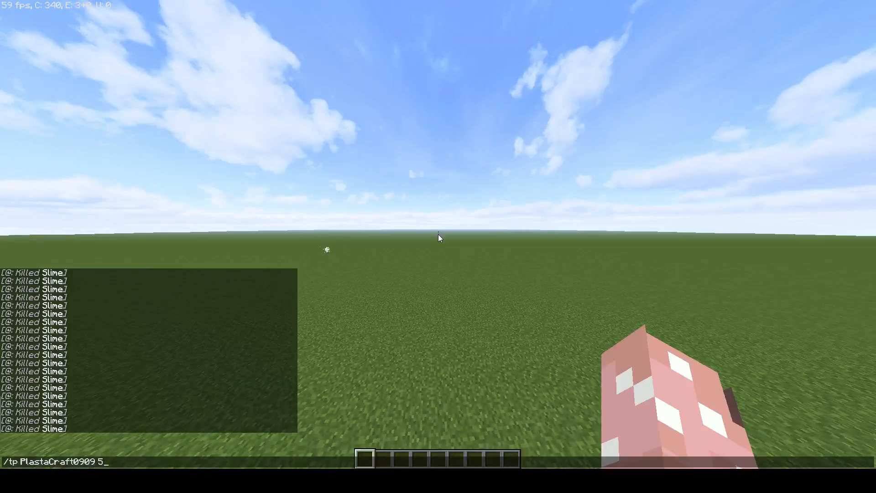
type("000")
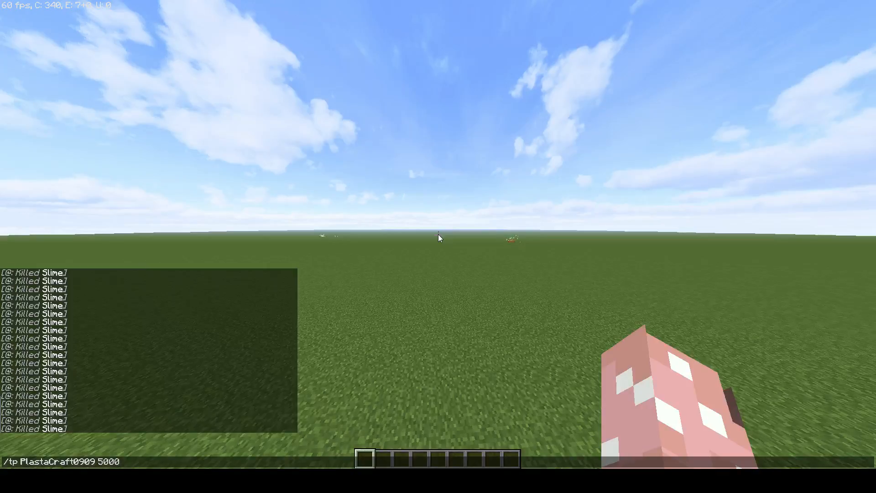
type("10")
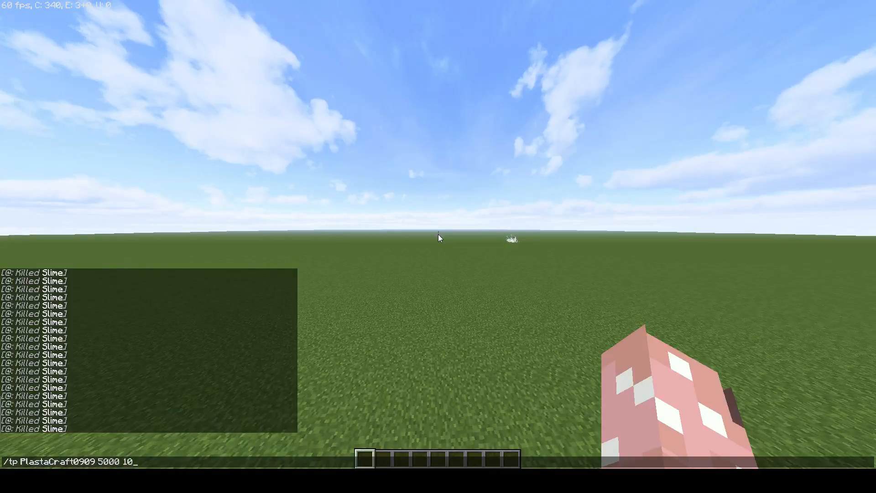
type("5000")
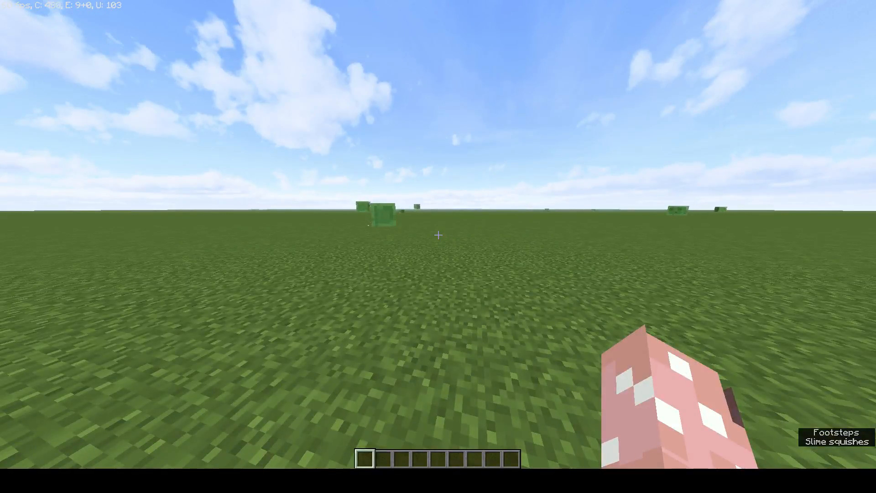
- Bring up the game menu and go into Options to see Difficulty: Hard
key("Escape")
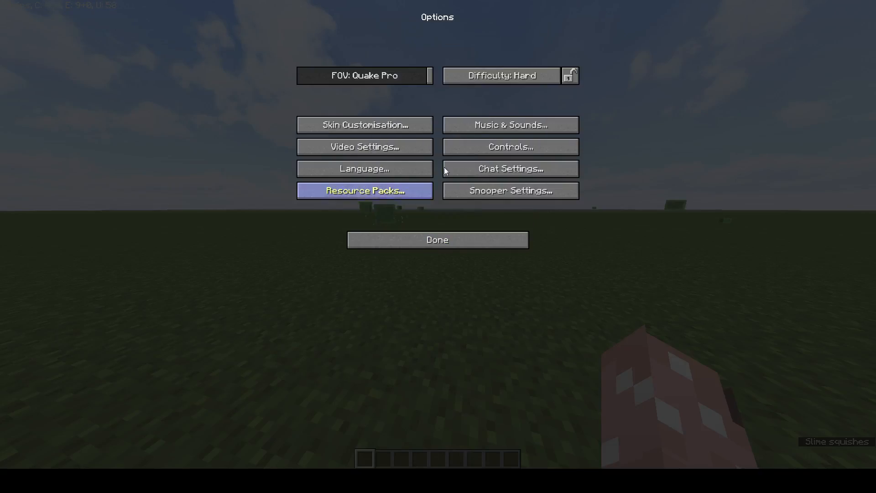
mouse_move(501, 76)
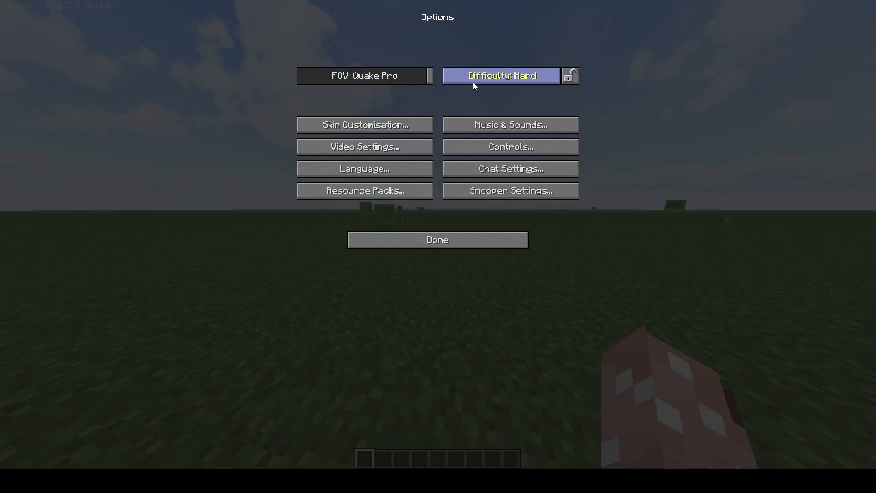
left_click(437, 239)
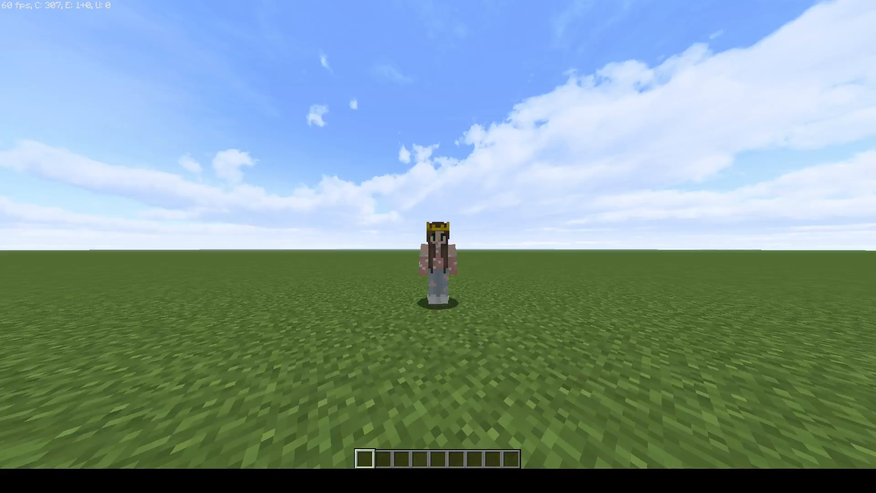
- Run the chat command gamerule keepInventory true
key("t")
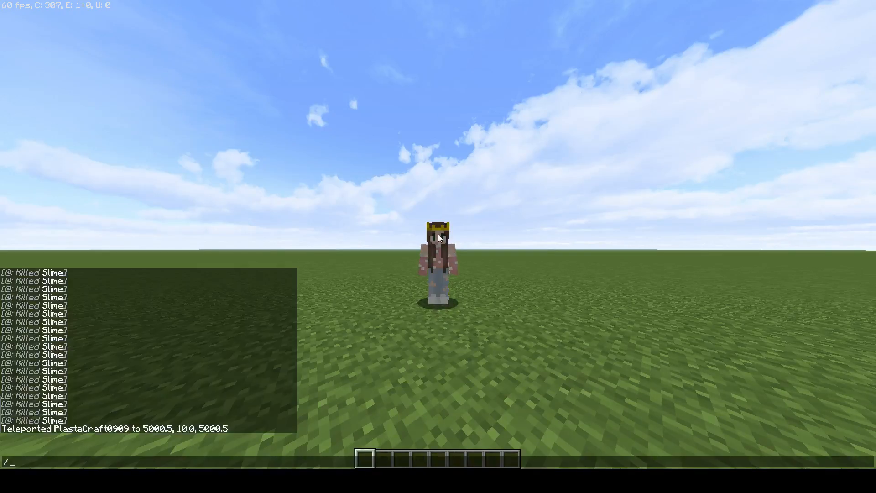
type("gamerule k")
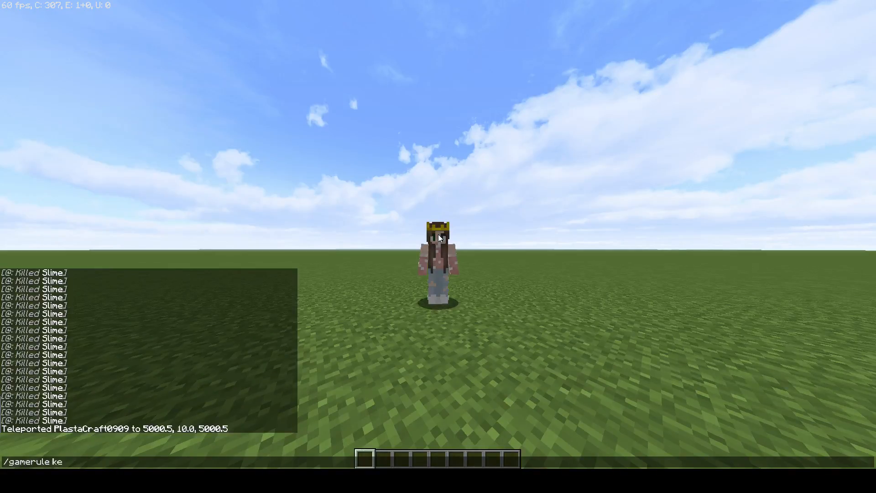
type("epInventory")
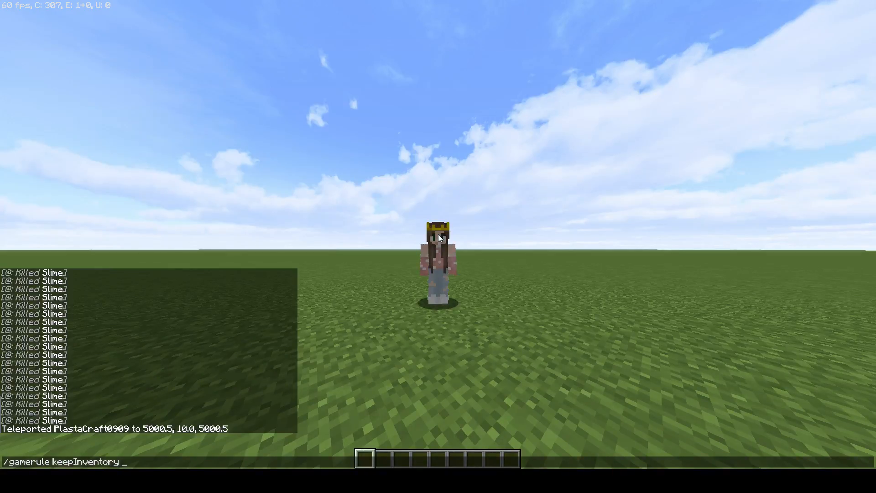
key("Return")
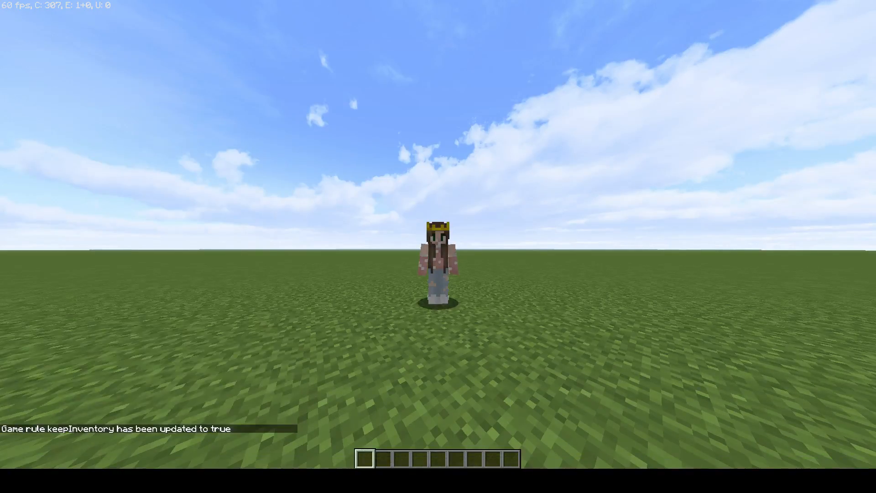